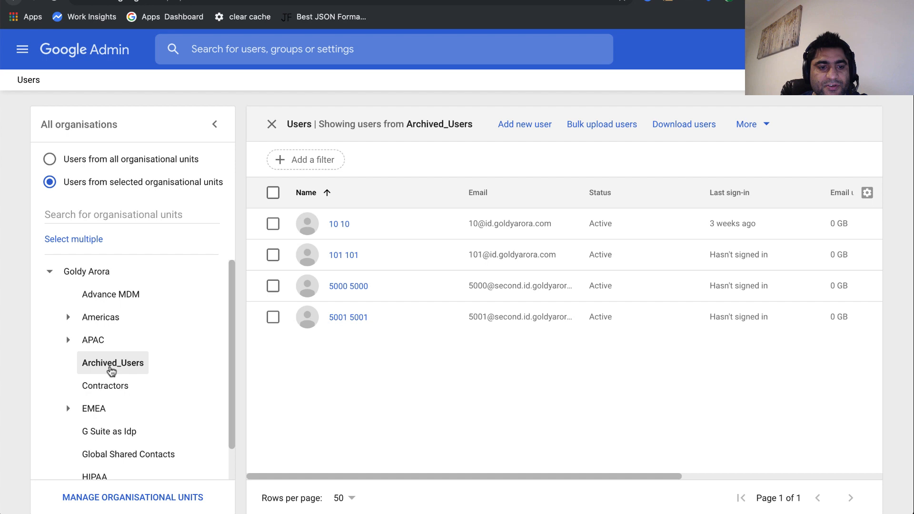
pyautogui.moveTo(133, 368)
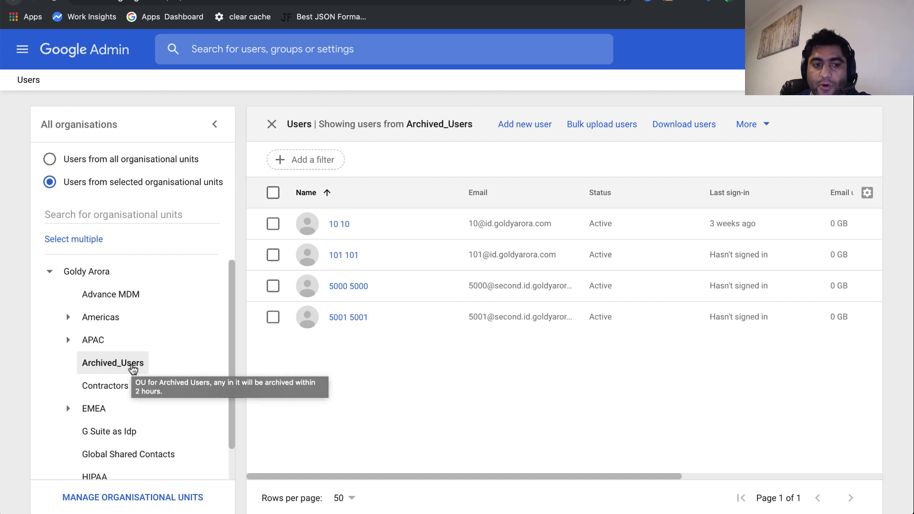
pyautogui.moveTo(439, 386)
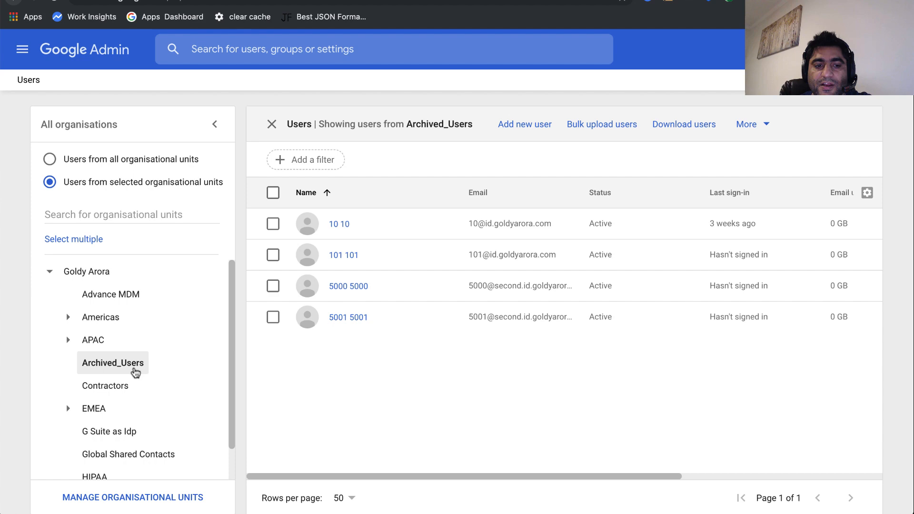
pyautogui.moveTo(113, 363)
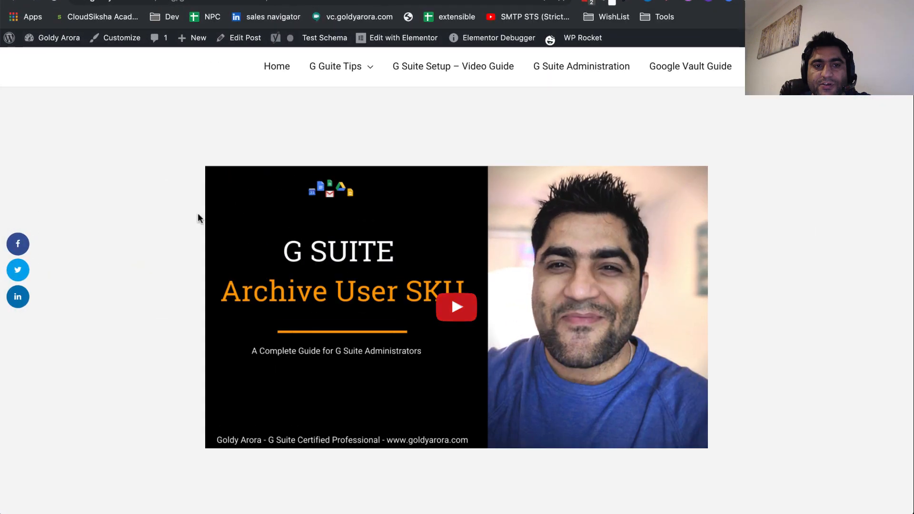
pyautogui.moveTo(145, 164)
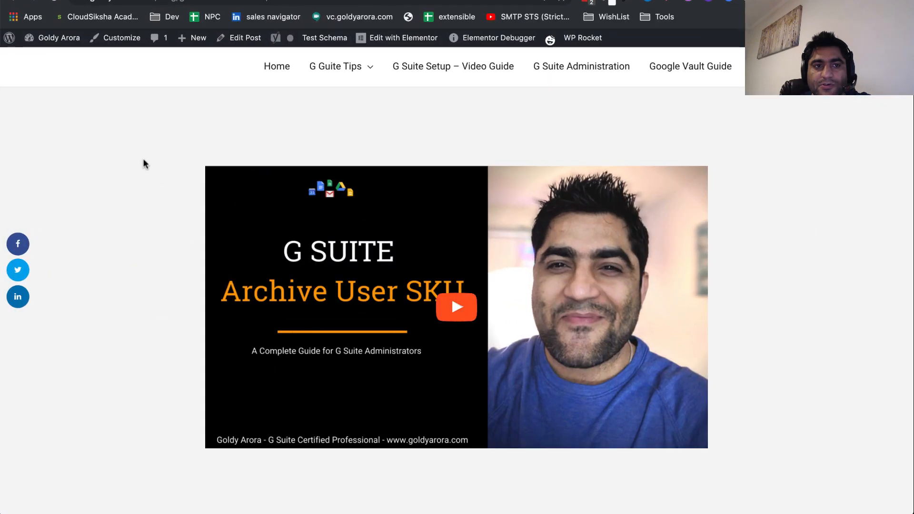
pyautogui.moveTo(168, 127)
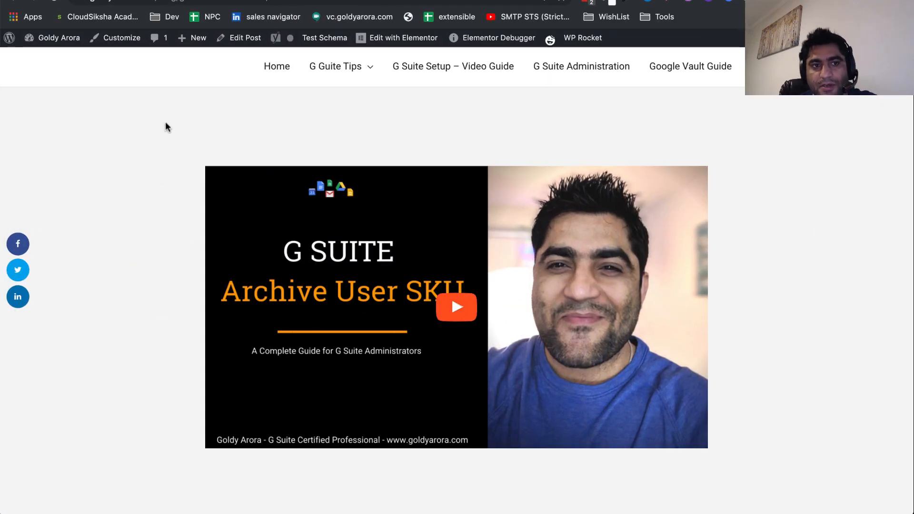
pyautogui.moveTo(165, 258)
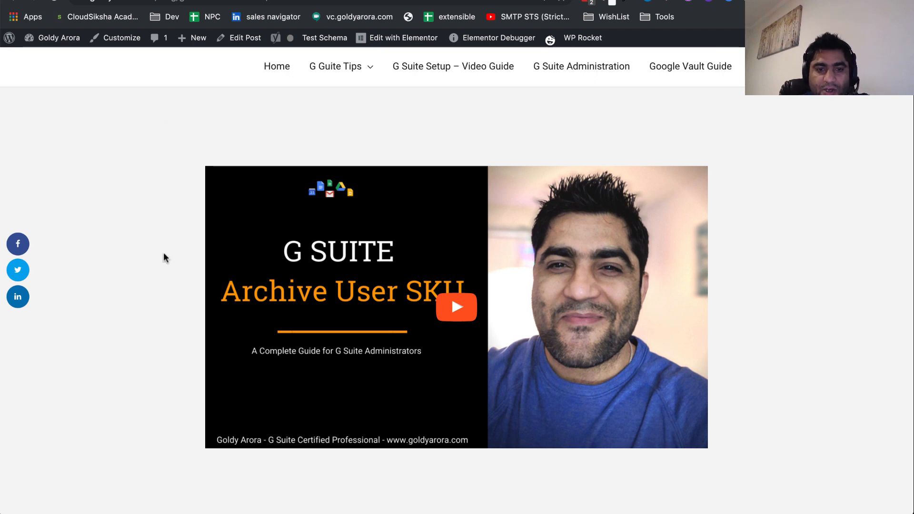
# Step: Reach the automatic archiving section of the blog post and copy the archiveUsers script code
pyautogui.scroll(-3)
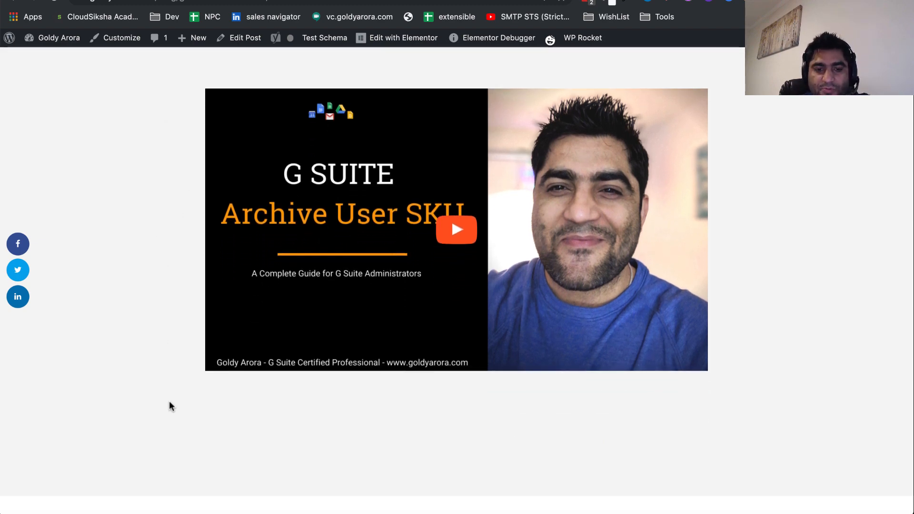
pyautogui.scroll(-3)
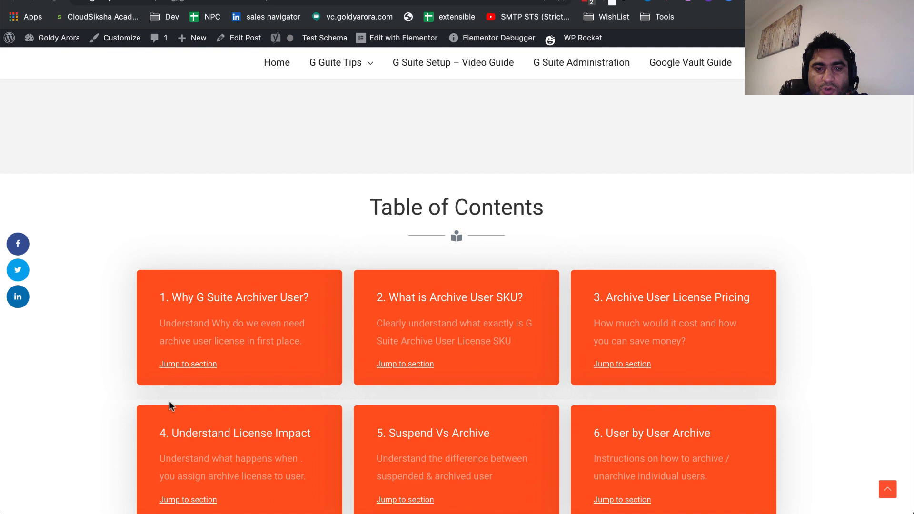
pyautogui.scroll(-3)
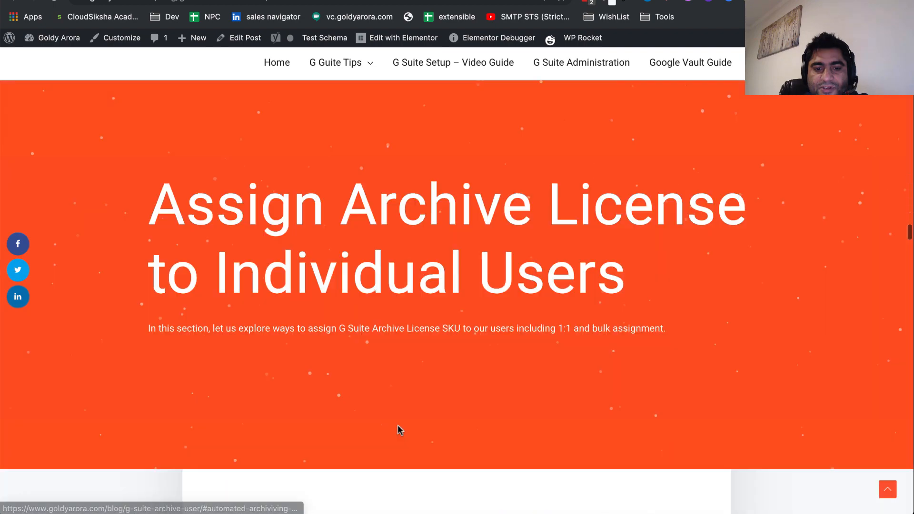
pyautogui.scroll(-3)
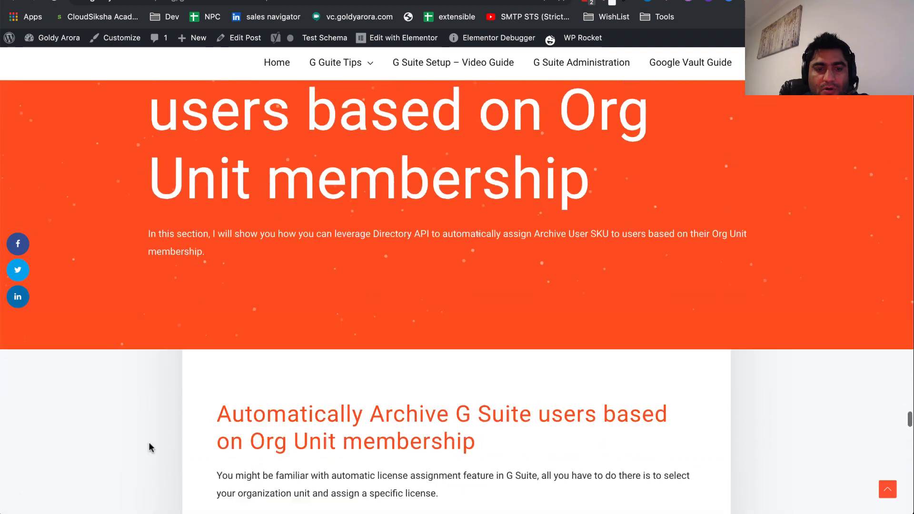
pyautogui.scroll(-3)
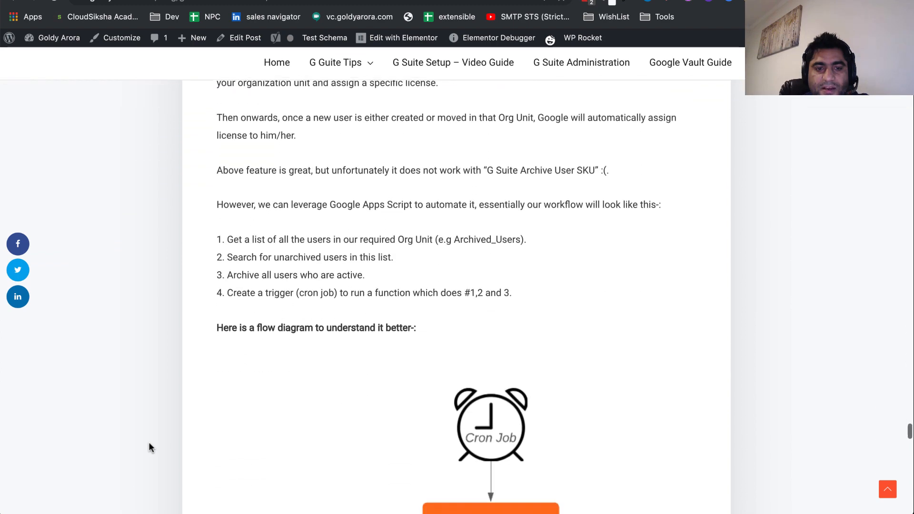
pyautogui.scroll(-3)
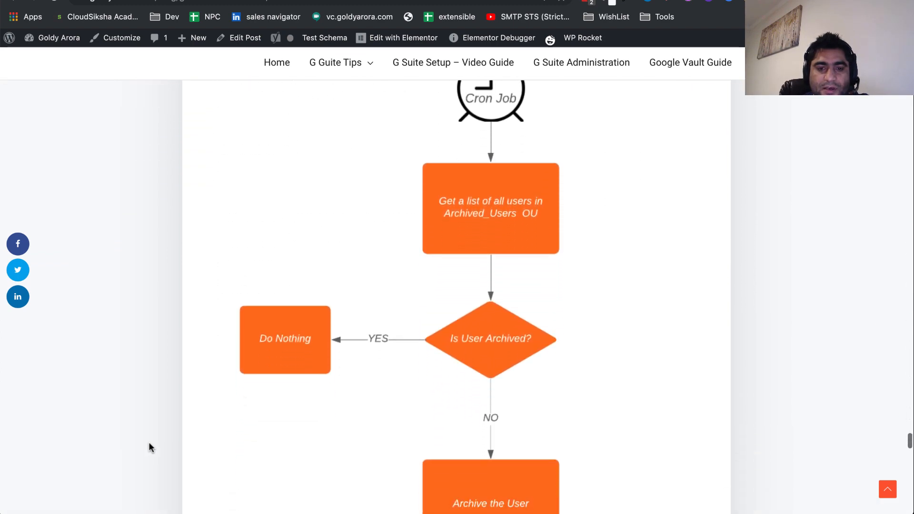
pyautogui.scroll(-3)
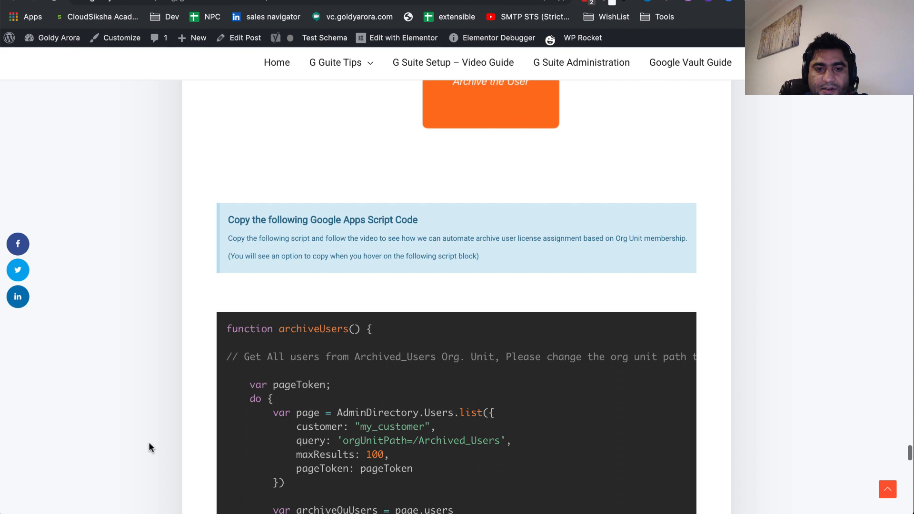
pyautogui.scroll(-3)
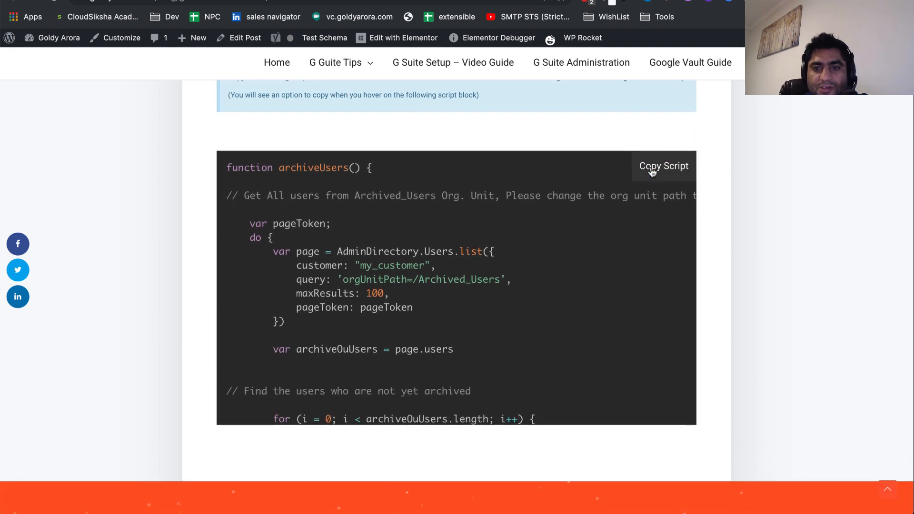
pyautogui.click(664, 166)
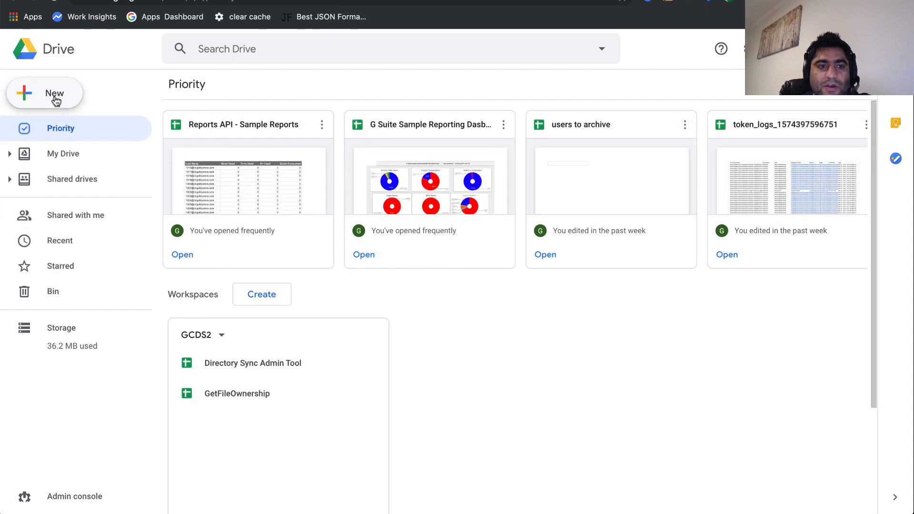
# Step: Create a new untitled Google Apps Script project from Drive's New > More menu
pyautogui.click(45, 94)
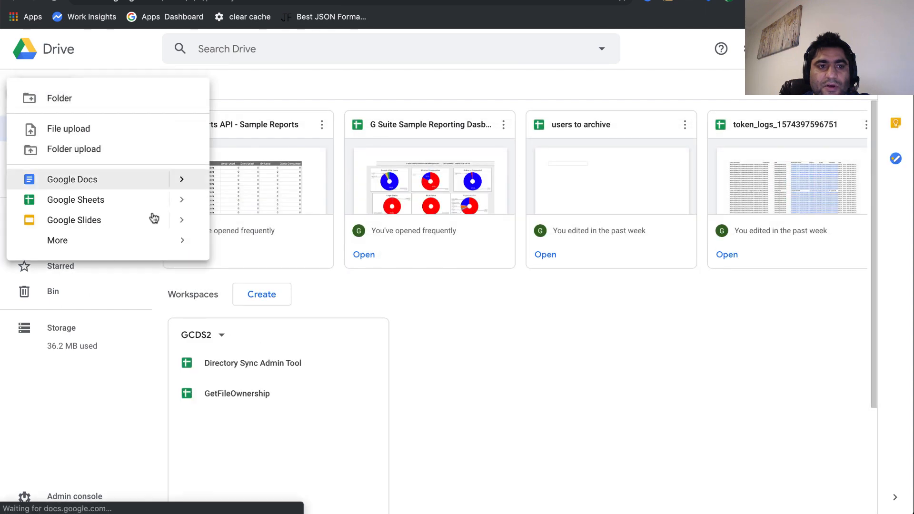
pyautogui.click(57, 240)
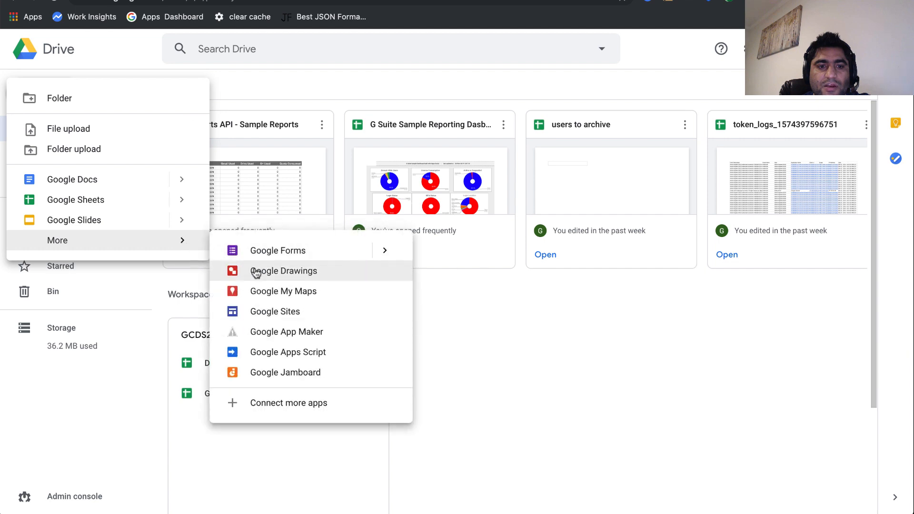
pyautogui.moveTo(287, 351)
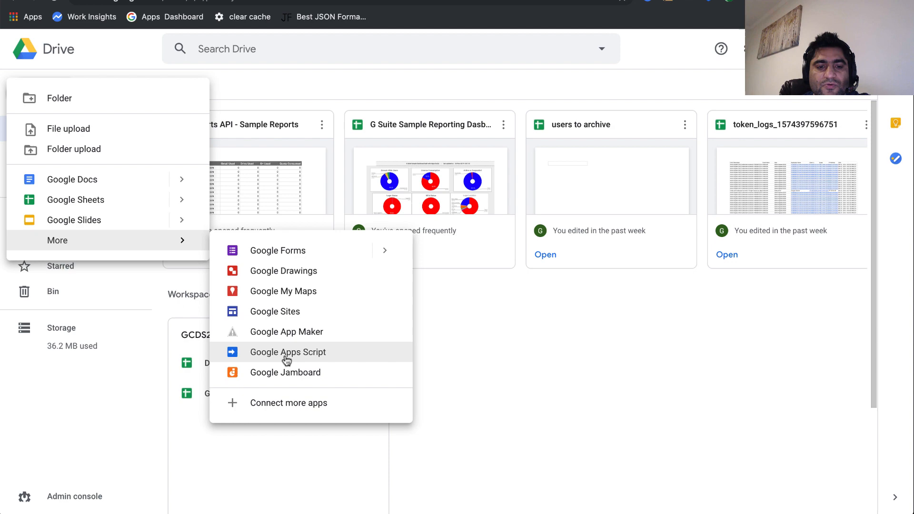
pyautogui.moveTo(269, 403)
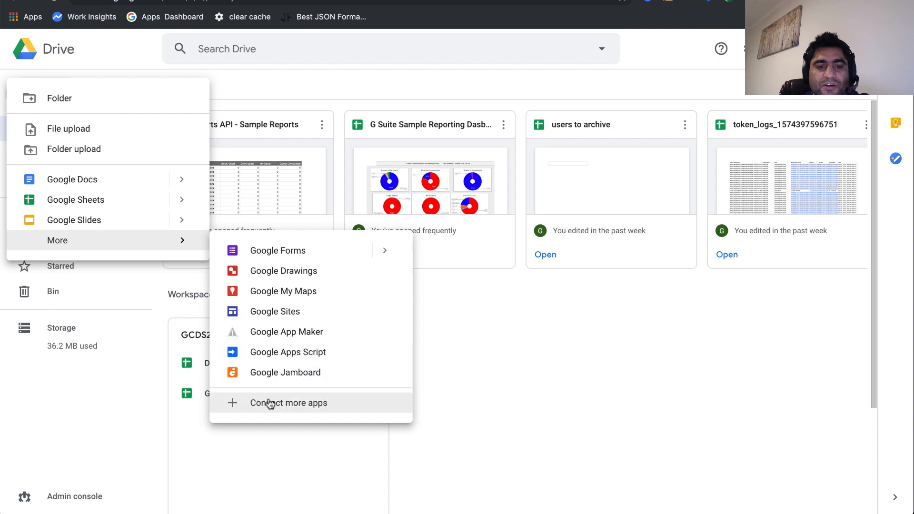
pyautogui.click(288, 403)
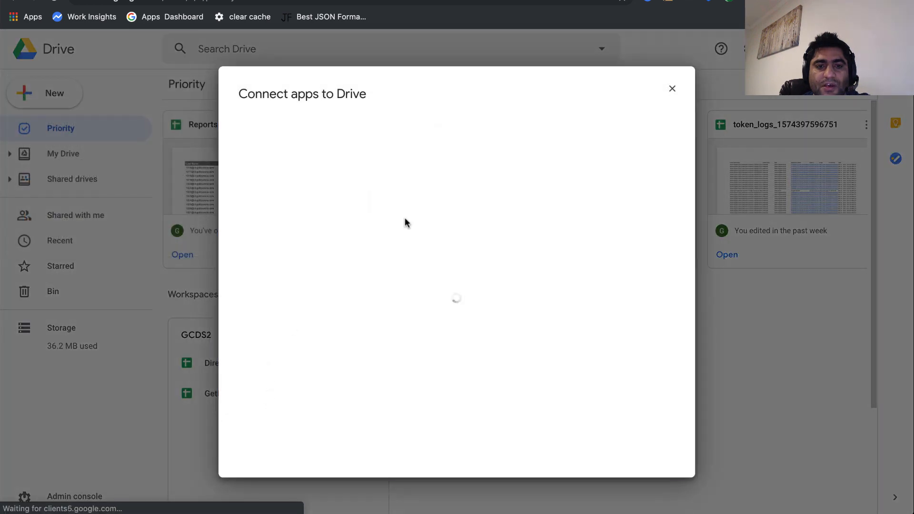
pyautogui.write('gogole')
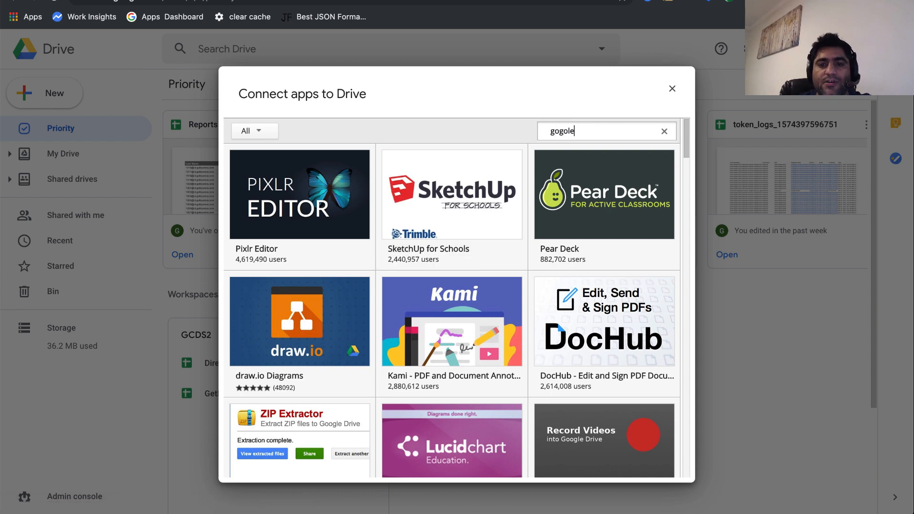
pyautogui.write('google ap')
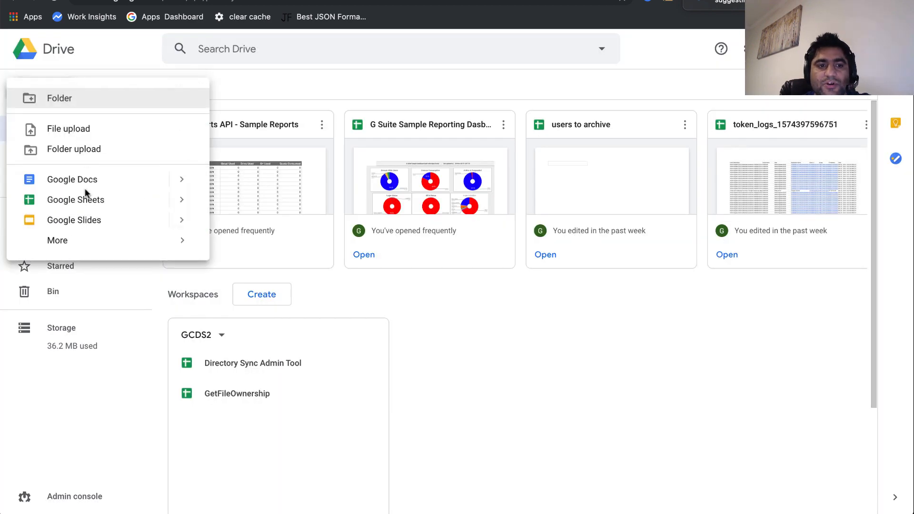
pyautogui.click(57, 240)
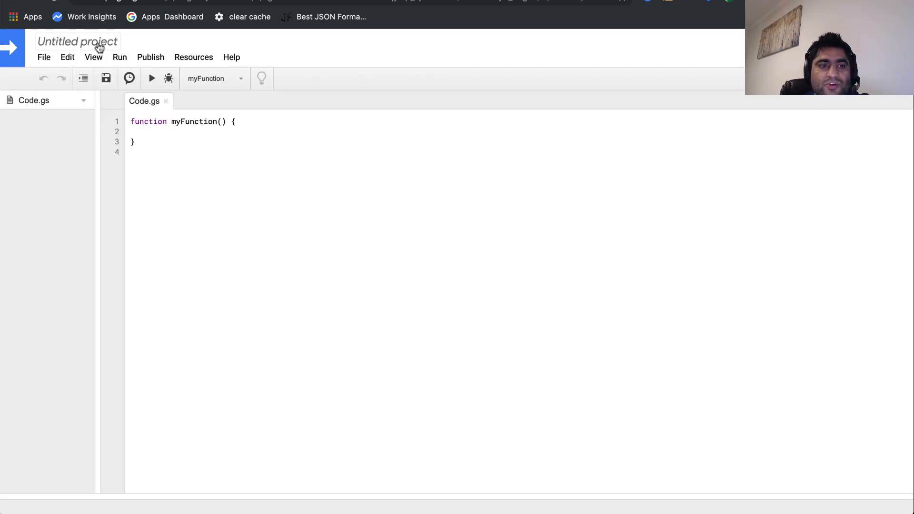
# Step: Rename the untitled project to 'Archive User Script' and confirm
pyautogui.click(77, 41)
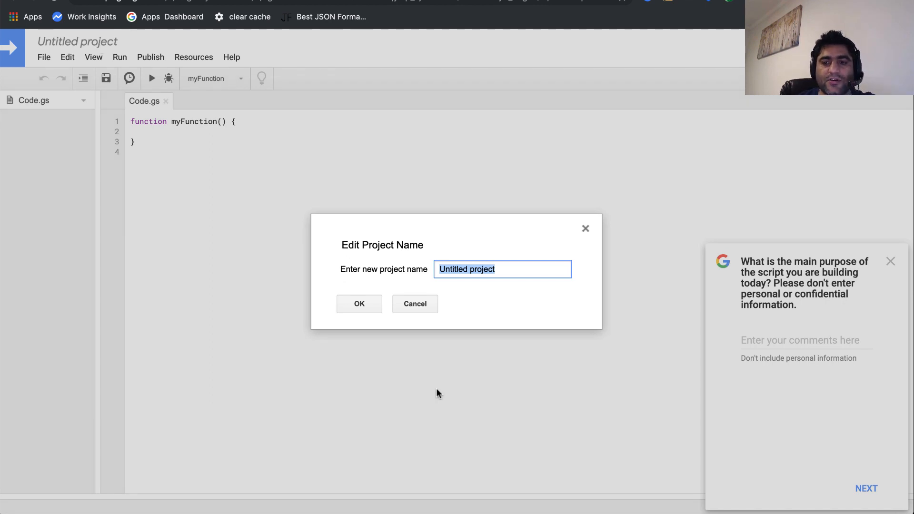
pyautogui.write('Archive')
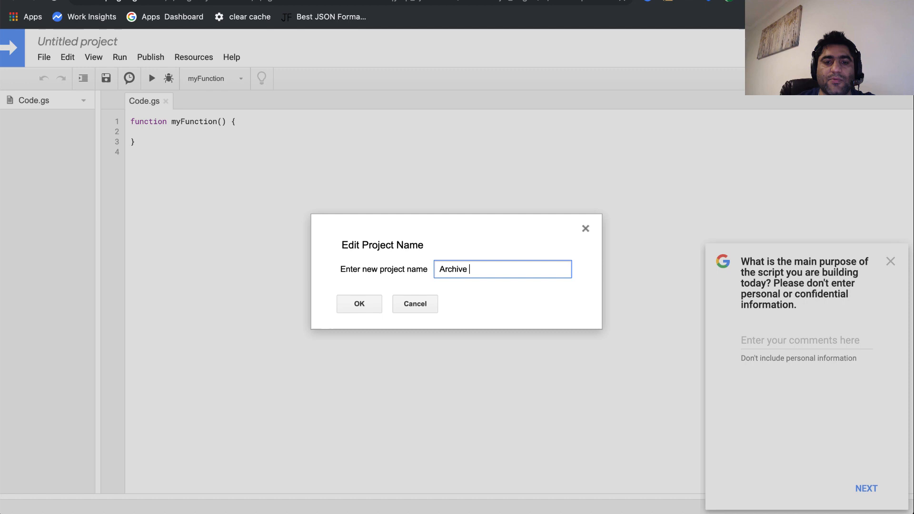
pyautogui.write('User Script')
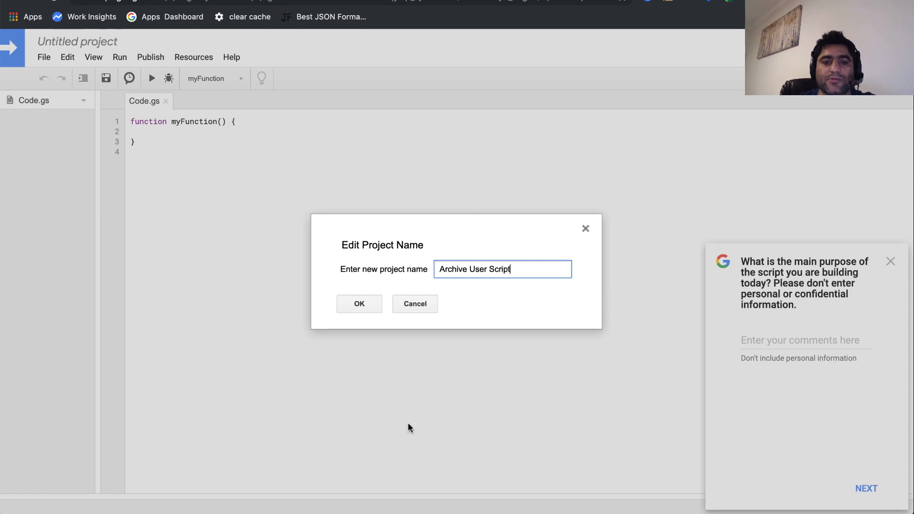
pyautogui.click(359, 304)
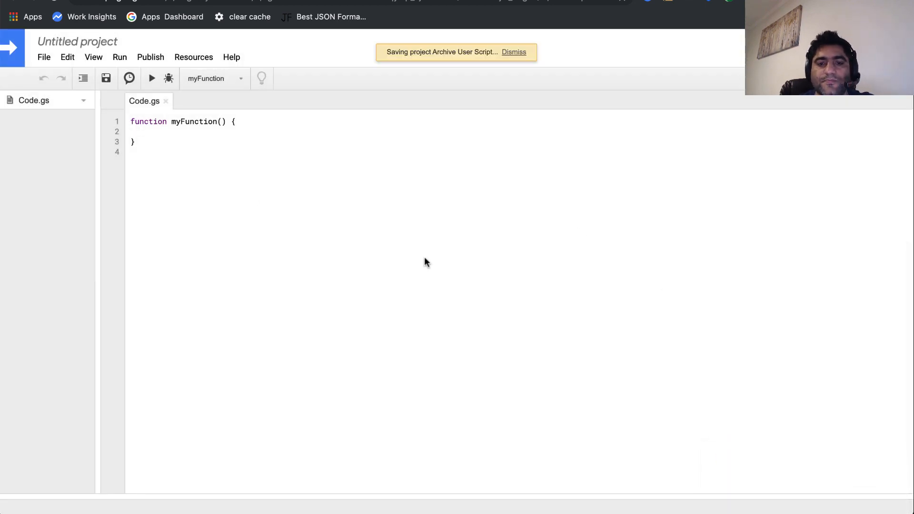
pyautogui.moveTo(368, 84)
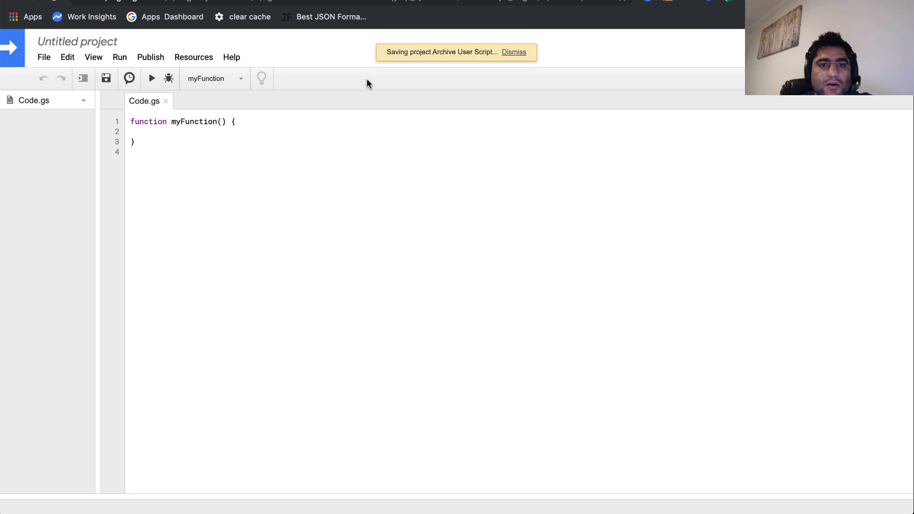
pyautogui.moveTo(449, 58)
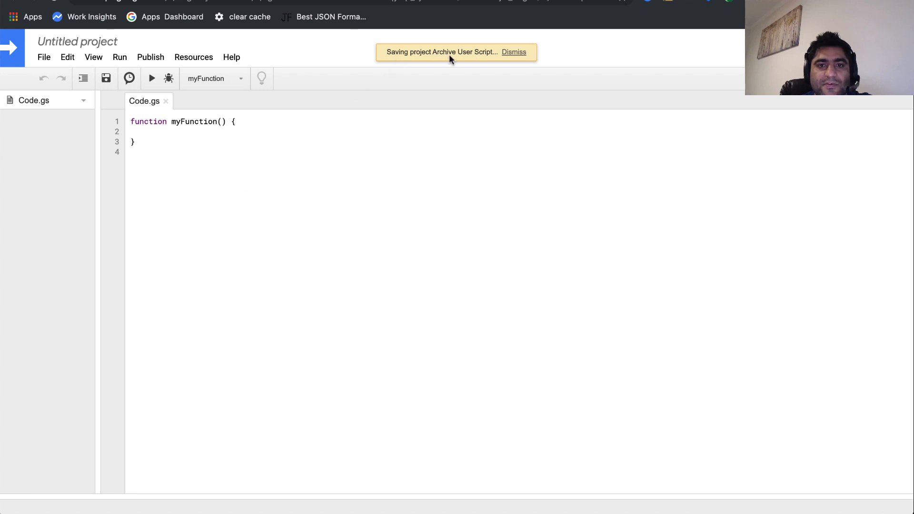
pyautogui.moveTo(193, 57)
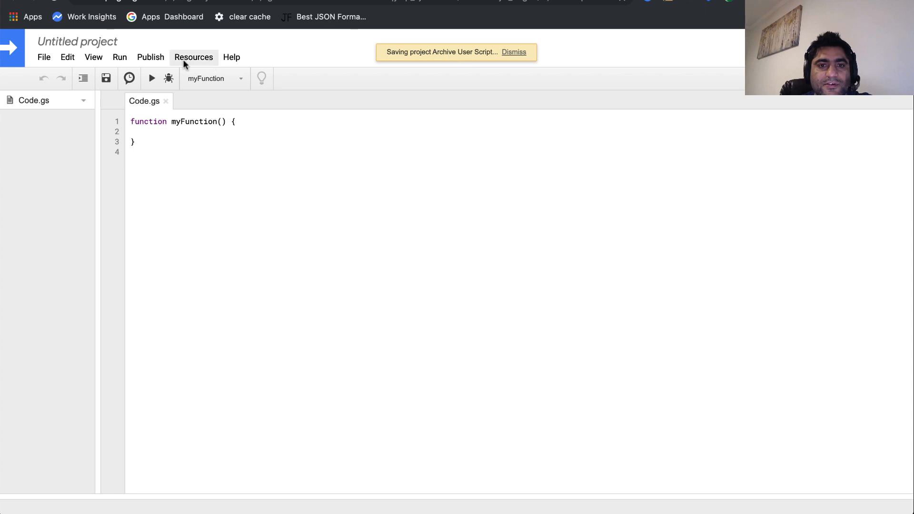
pyautogui.click(78, 41)
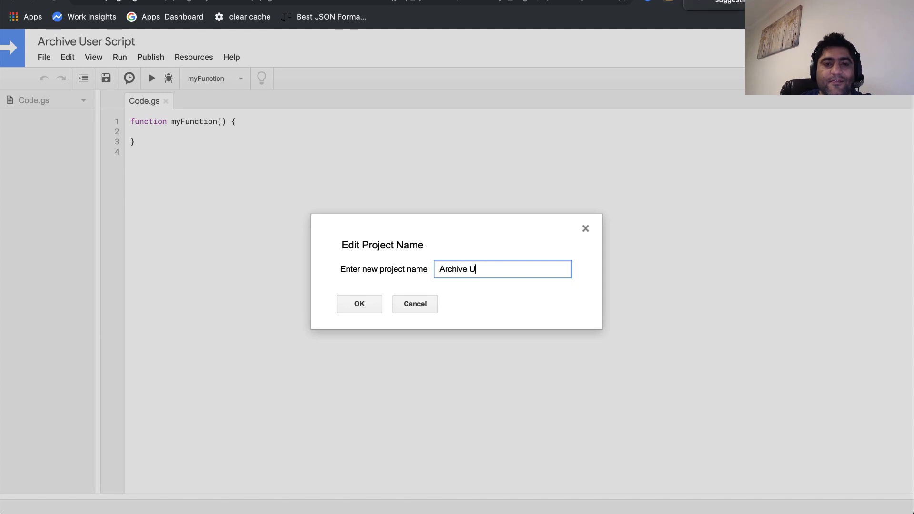
pyautogui.click(414, 303)
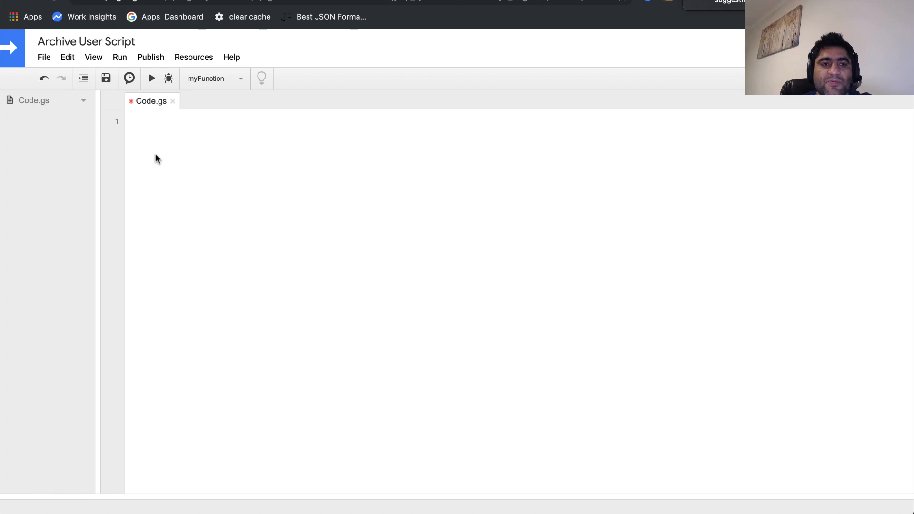
# Step: Paste the copied archiveUsers code into Code.gs and save the project
pyautogui.rightClick(181, 146)
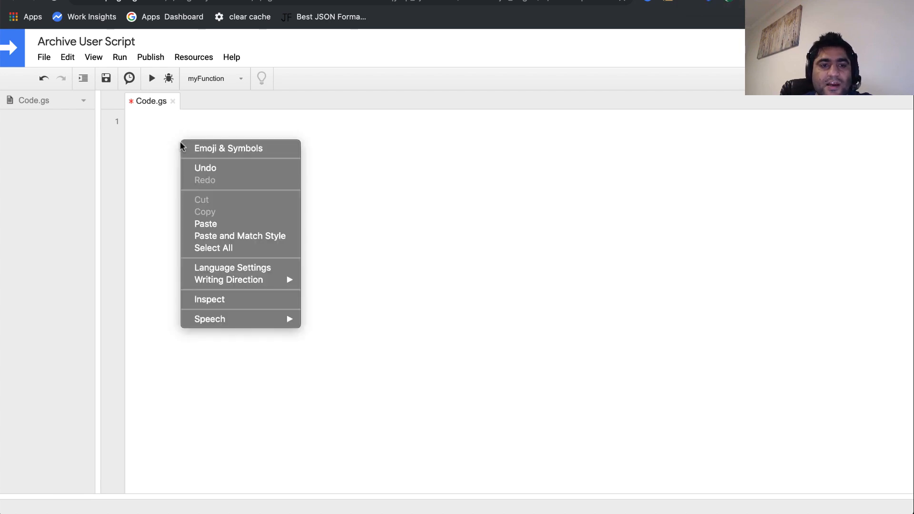
pyautogui.moveTo(206, 224)
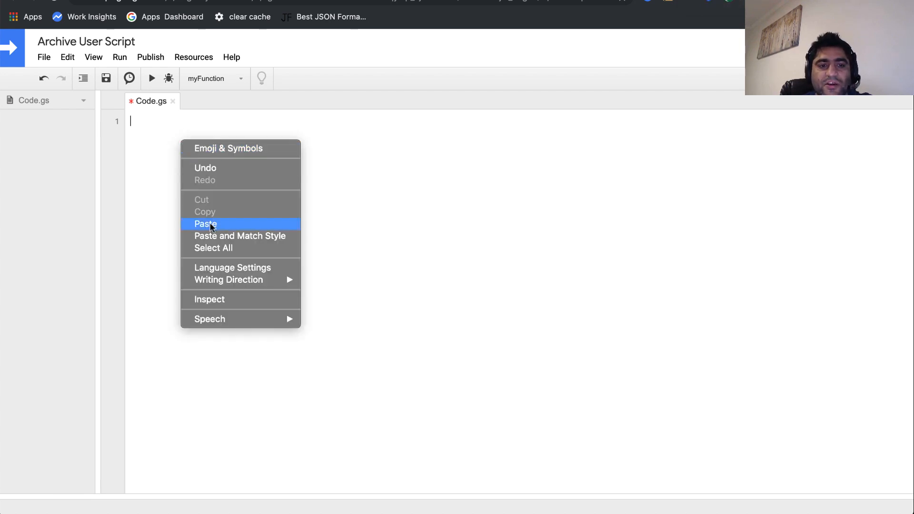
pyautogui.click(206, 224)
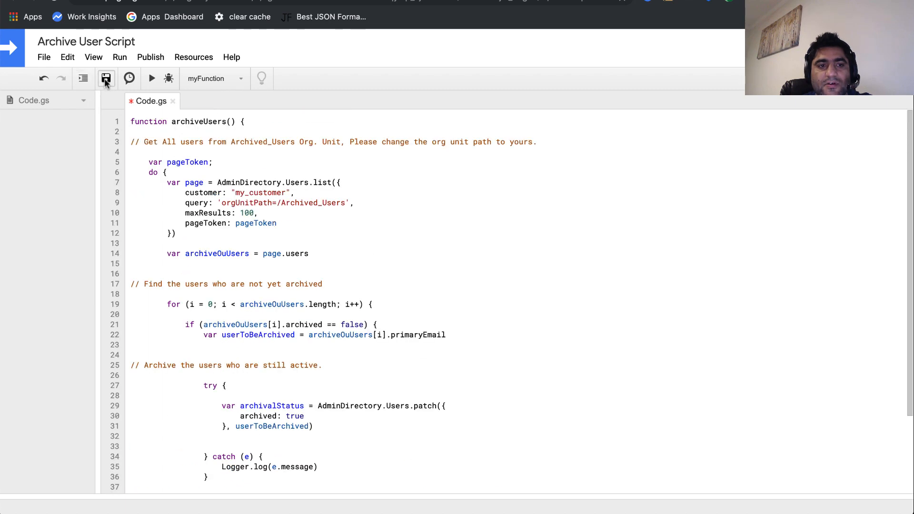
pyautogui.click(106, 78)
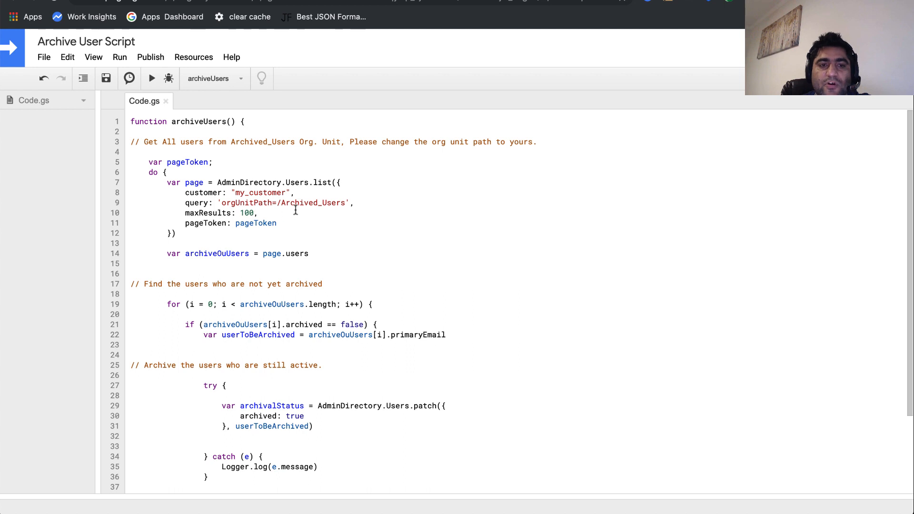
pyautogui.moveTo(193, 57)
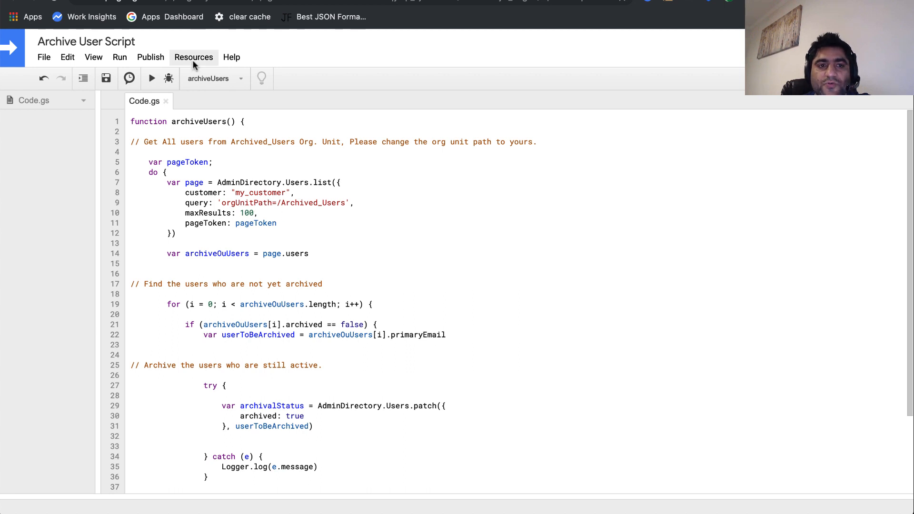
# Step: Turn on the Admin Directory API in Advanced Google services and save Code.gs again
pyautogui.click(193, 57)
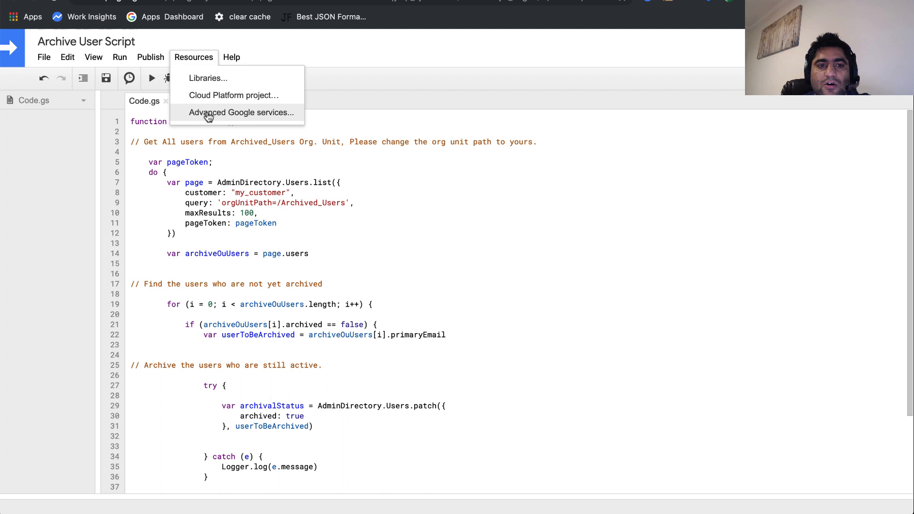
pyautogui.click(241, 112)
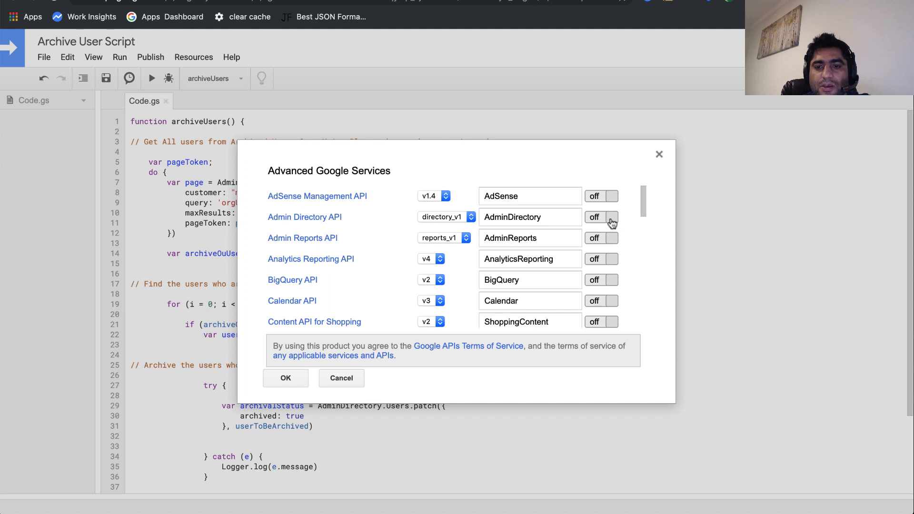
pyautogui.click(601, 218)
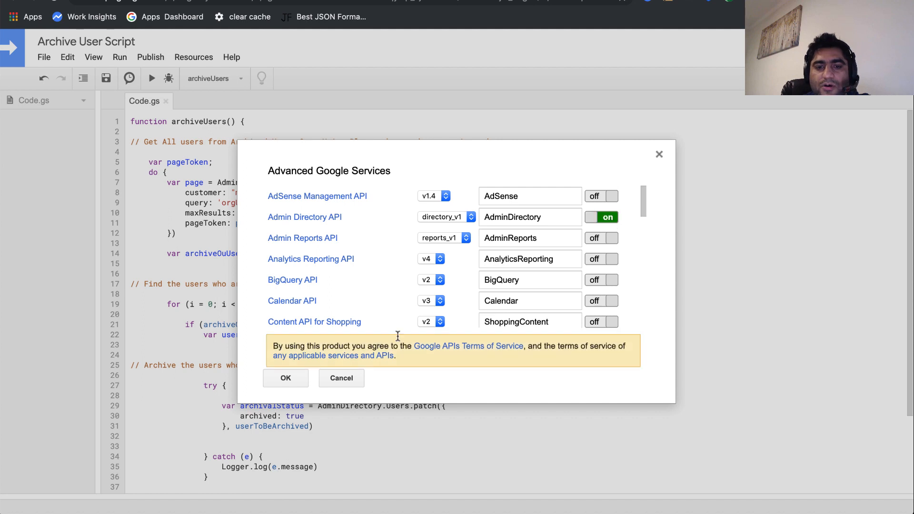
pyautogui.click(286, 378)
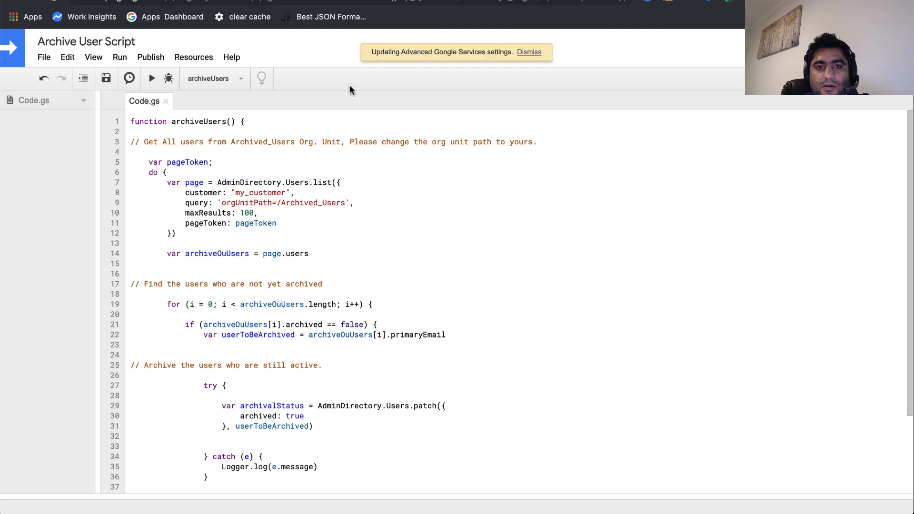
pyautogui.click(528, 52)
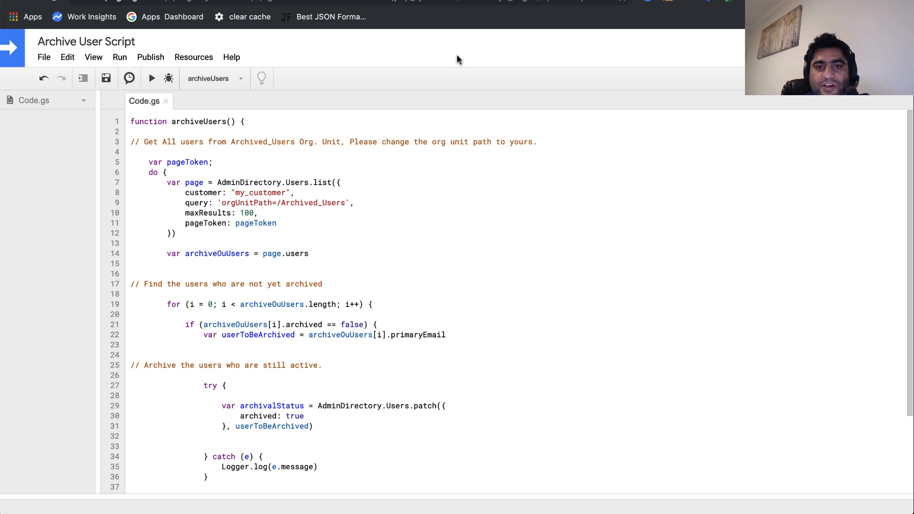
pyautogui.click(106, 79)
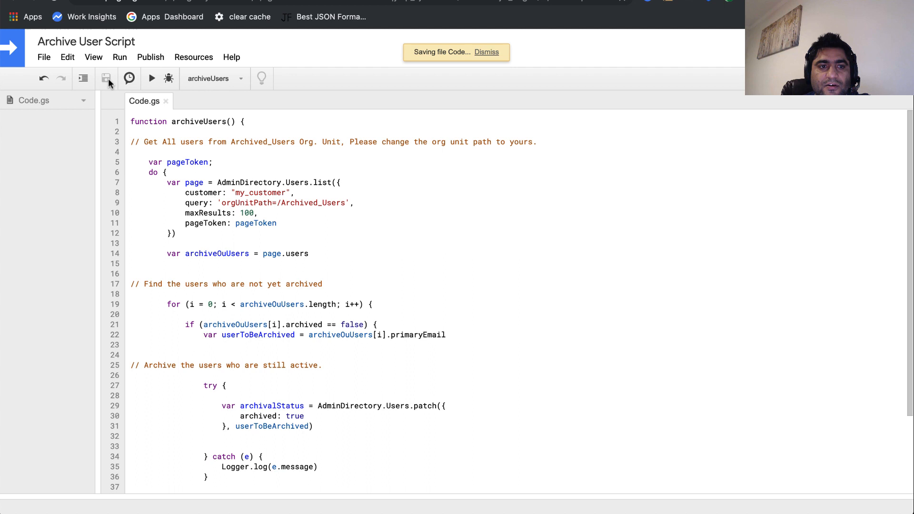
pyautogui.click(106, 79)
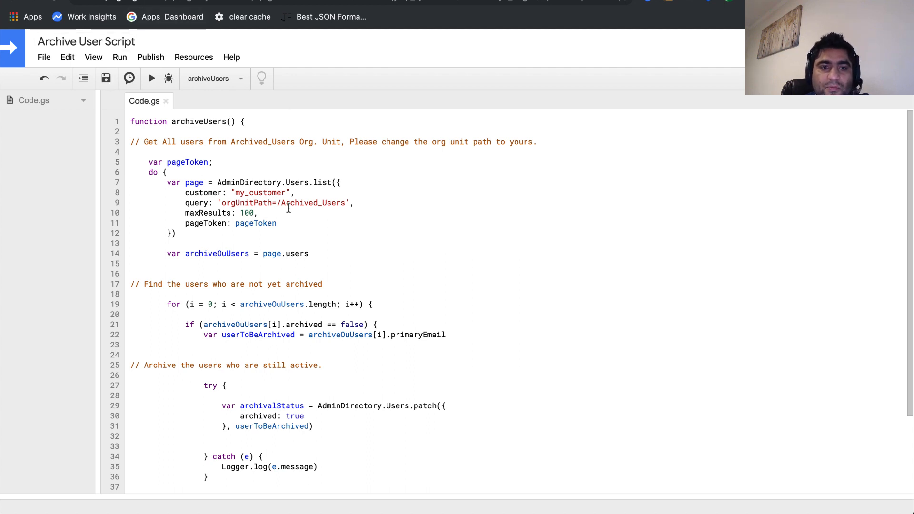
pyautogui.doubleClick(298, 202)
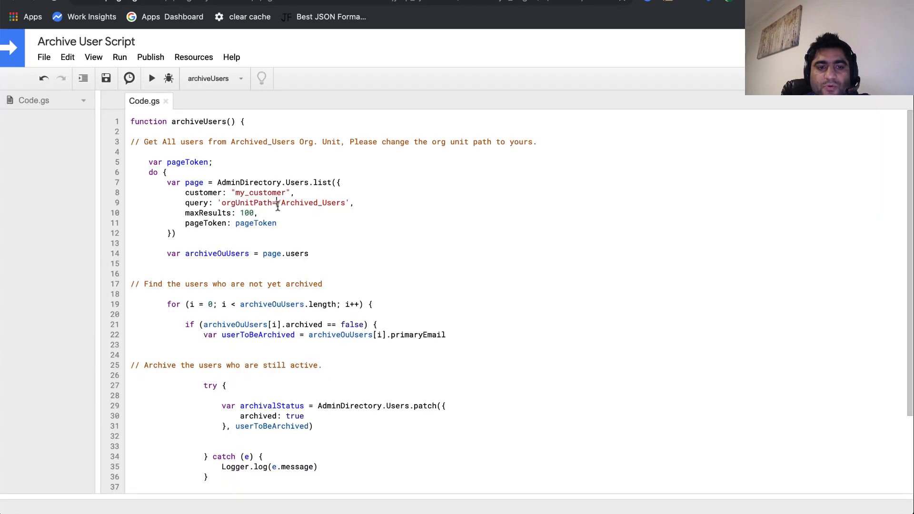
pyautogui.doubleClick(286, 202)
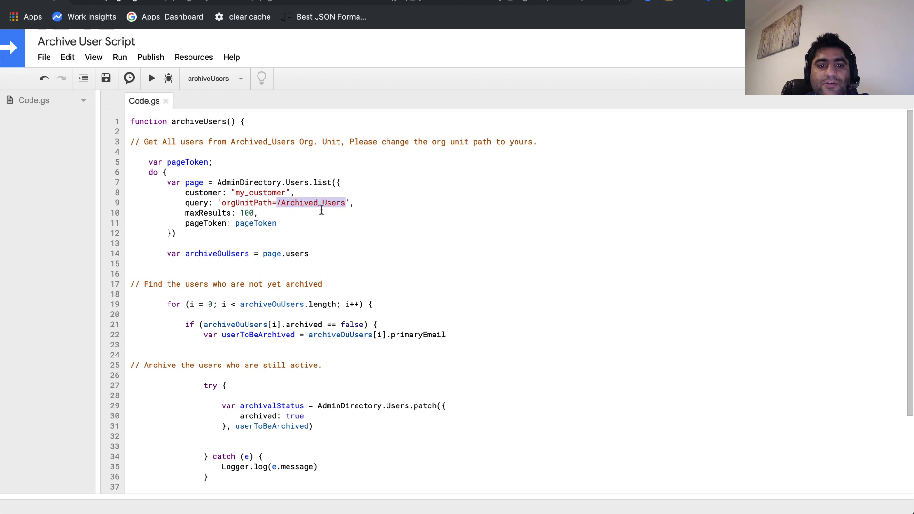
pyautogui.click(282, 203)
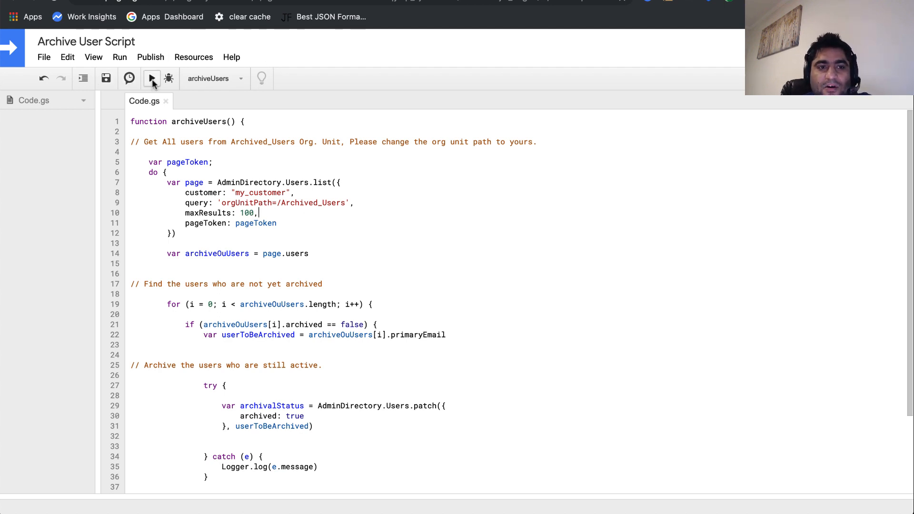
# Step: Run archiveUsers, authorizing it with the admin account to manage domain users
pyautogui.click(152, 78)
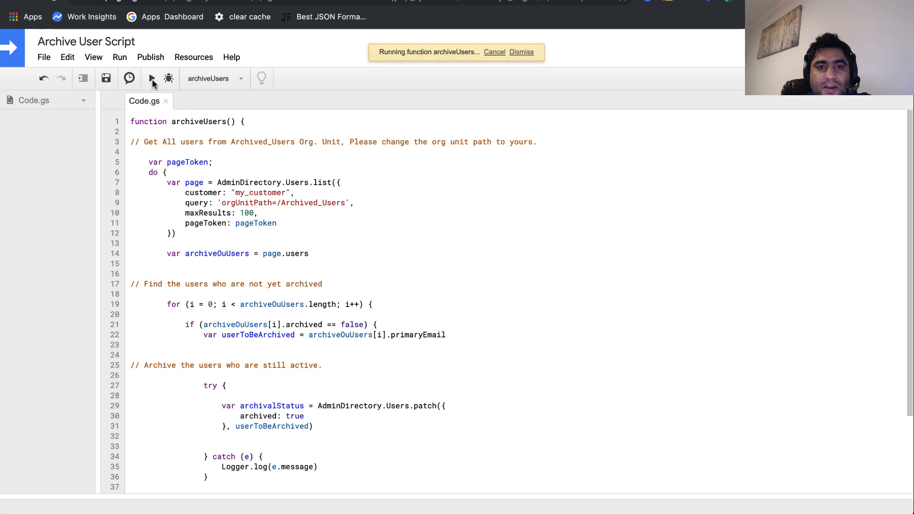
pyautogui.click(151, 79)
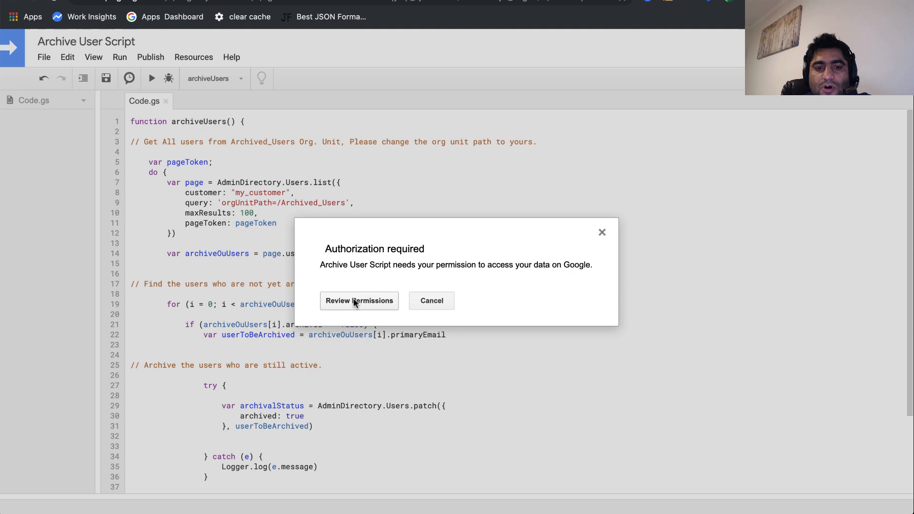
pyautogui.click(359, 300)
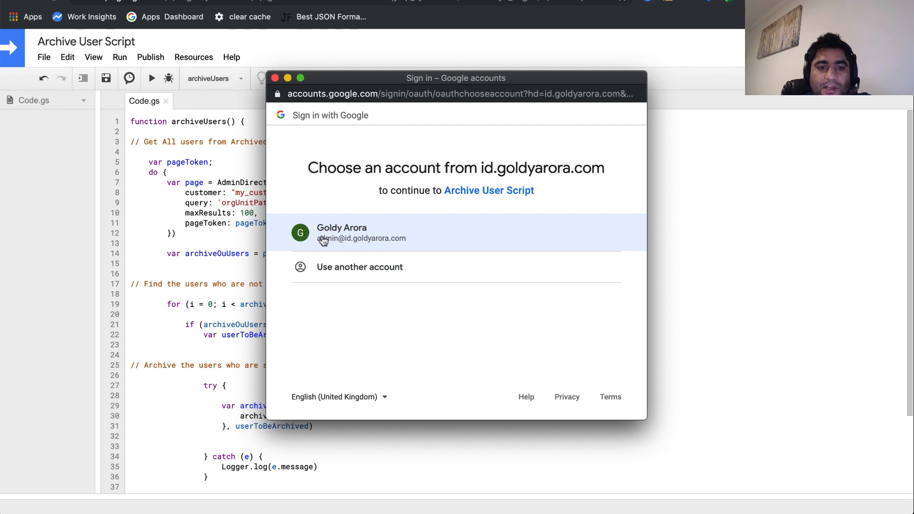
pyautogui.click(362, 233)
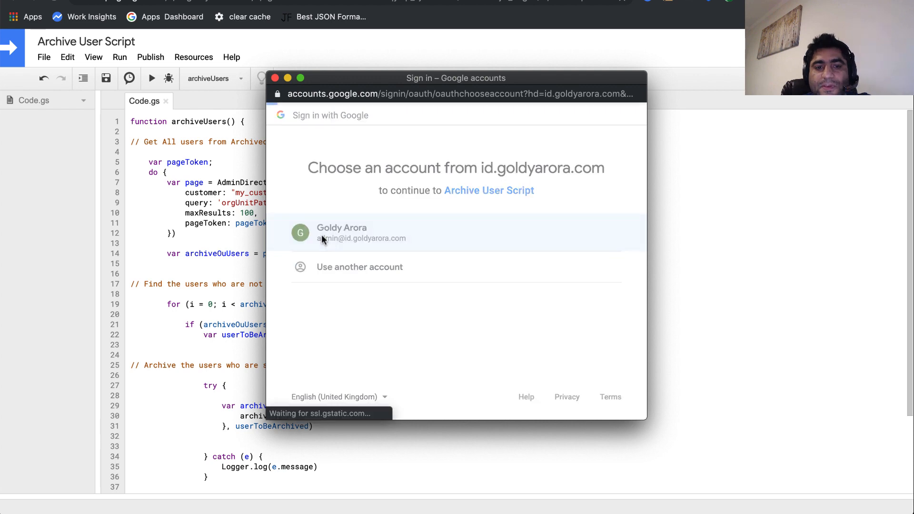
pyautogui.click(362, 233)
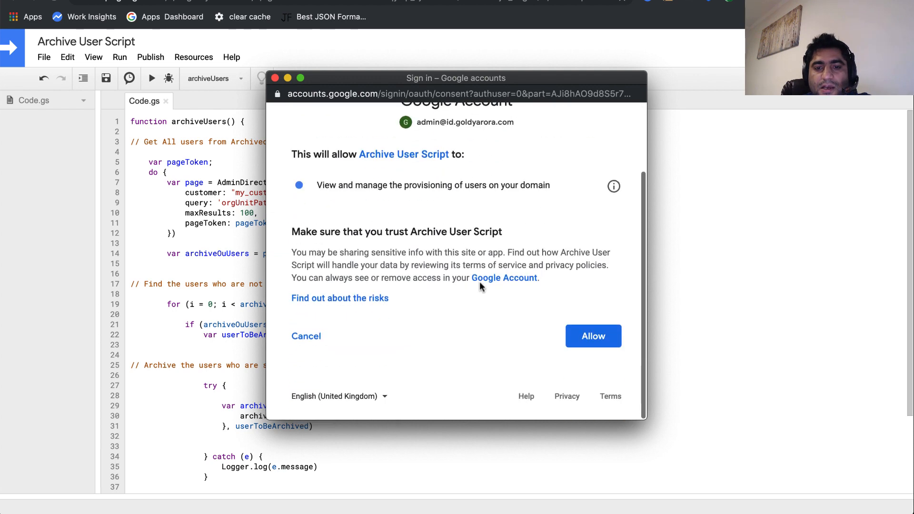
pyautogui.click(614, 186)
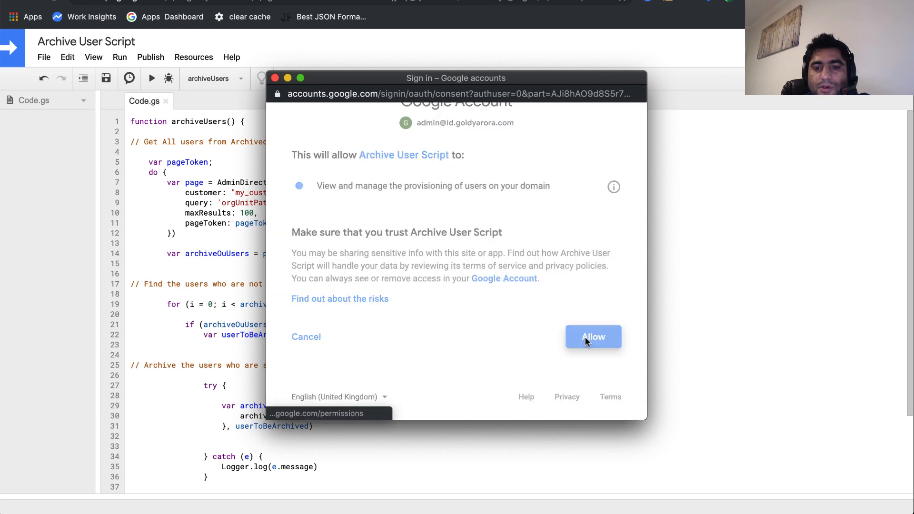
pyautogui.click(594, 336)
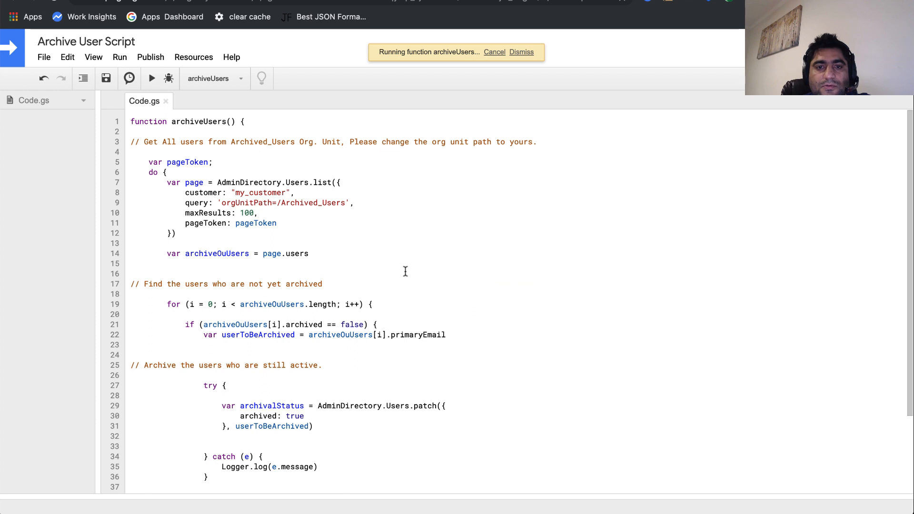
pyautogui.moveTo(396, 99)
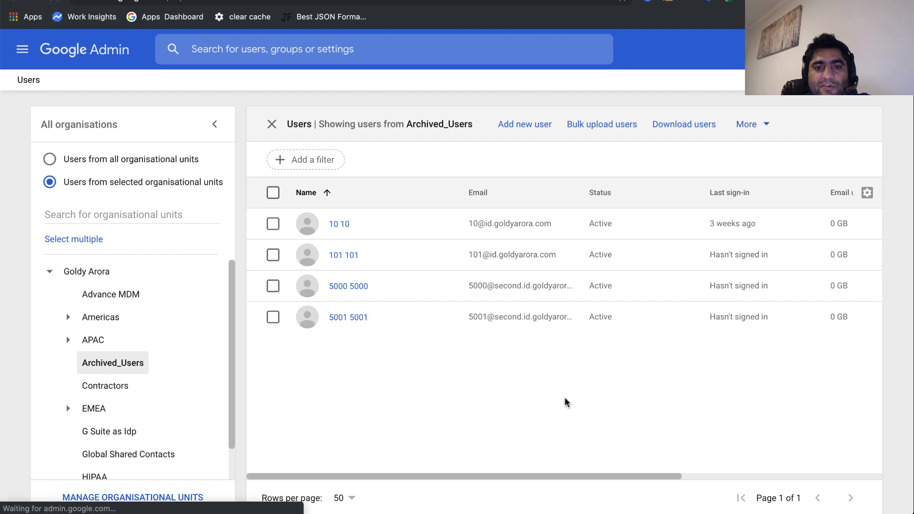
# Step: Filter the Admin user list to the Archived_Users OU to see users showing as Archived
pyautogui.click(49, 159)
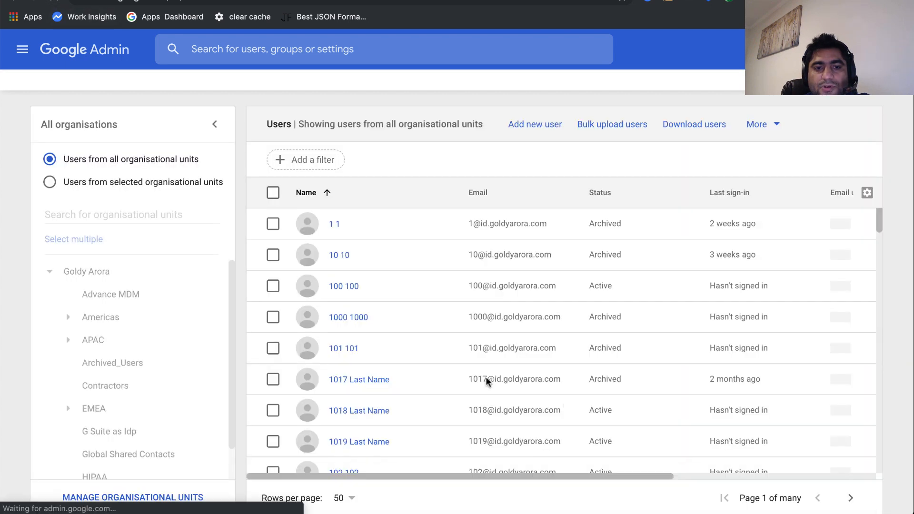
pyautogui.click(112, 363)
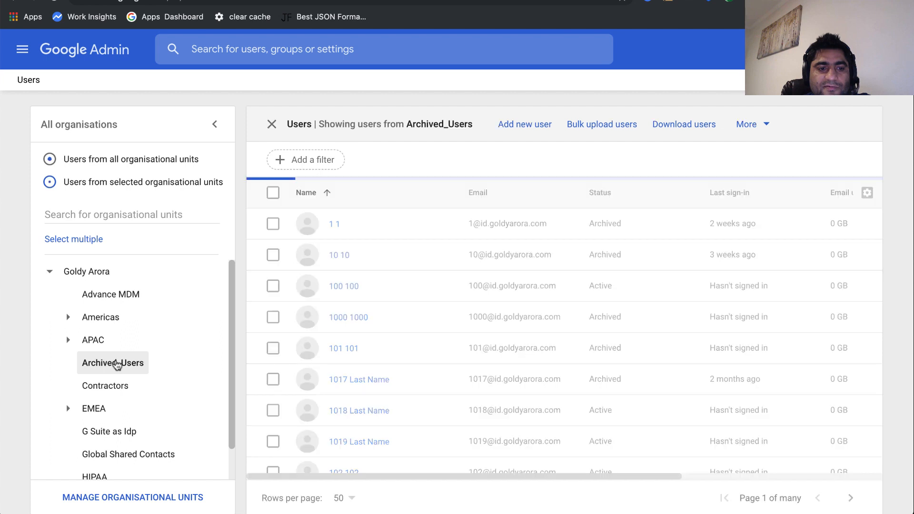
pyautogui.click(50, 182)
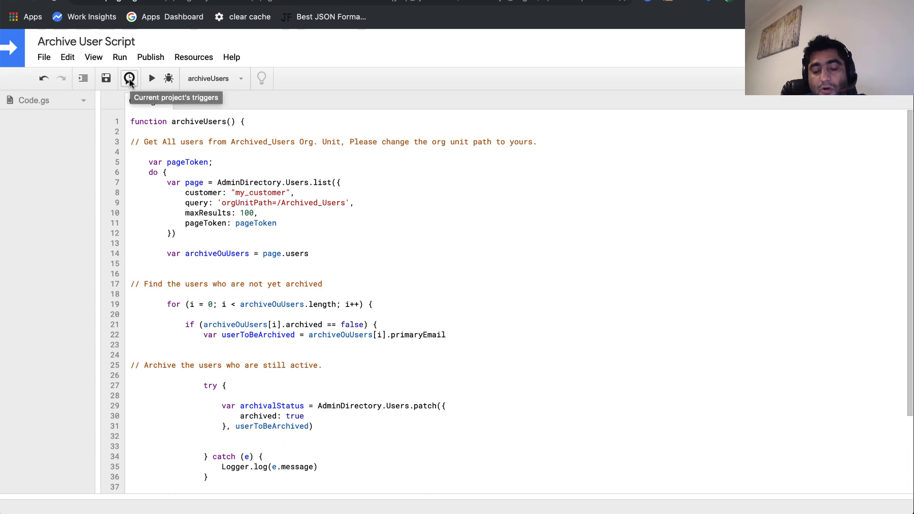
pyautogui.moveTo(128, 79)
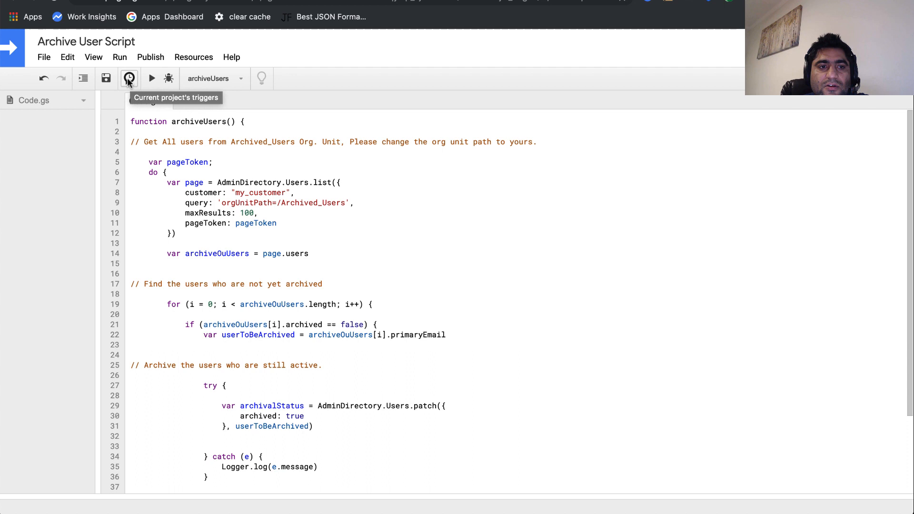
# Step: Show the project's currently empty trigger list via the toolbar clock icon
pyautogui.click(129, 78)
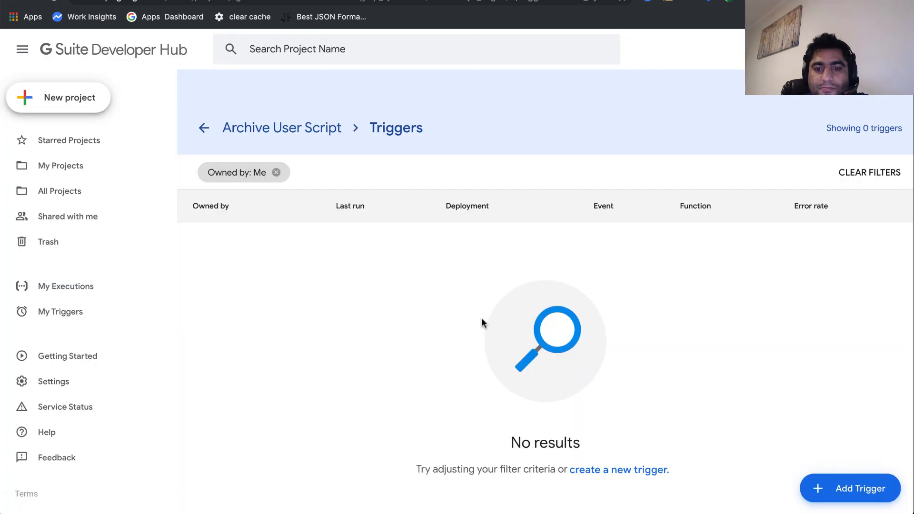
pyautogui.moveTo(835, 492)
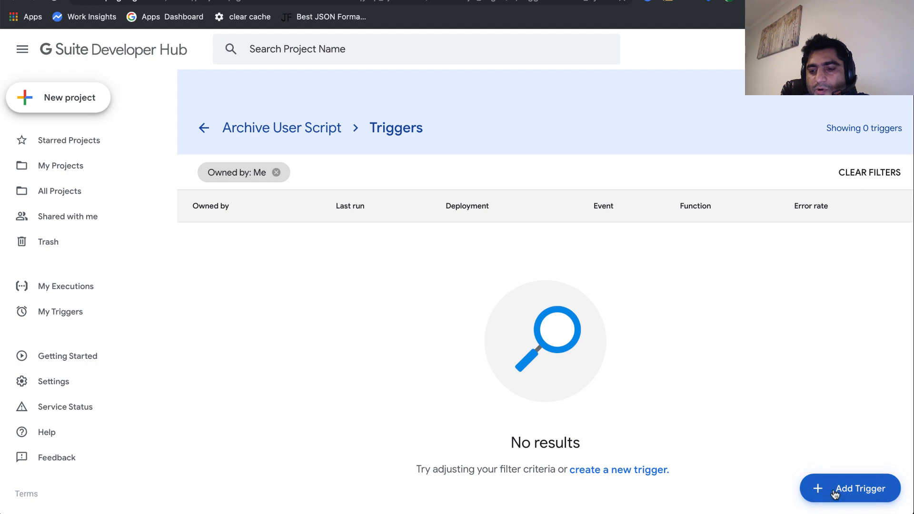
# Step: Add a time-driven trigger running archiveUsers from Head every minute with immediate failure notifications, and save it
pyautogui.click(850, 488)
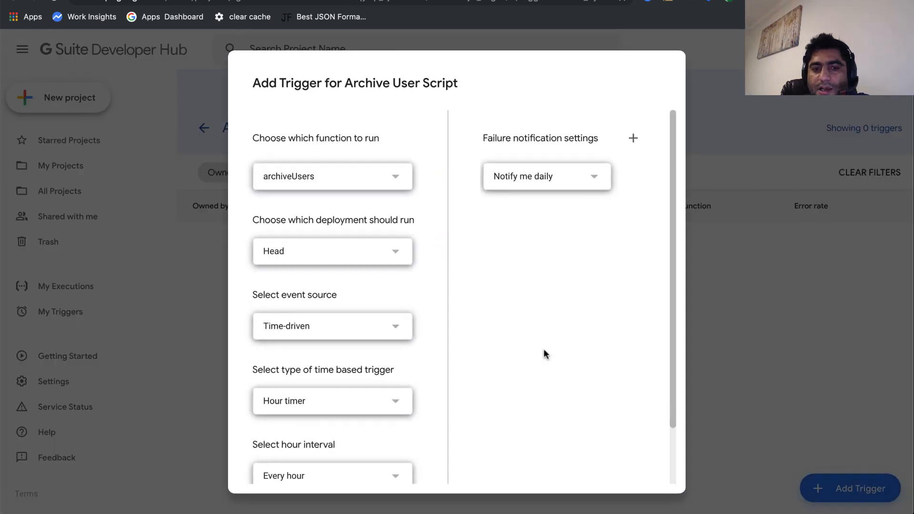
pyautogui.moveTo(269, 187)
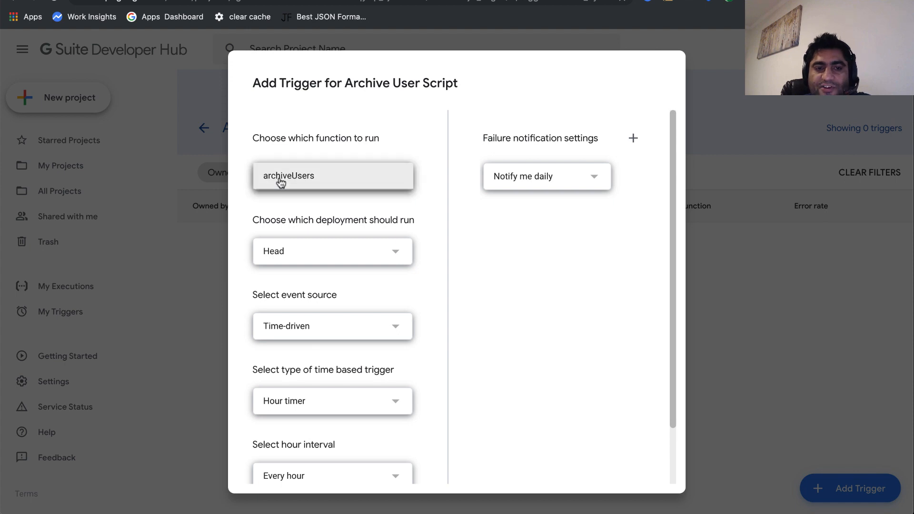
pyautogui.moveTo(385, 279)
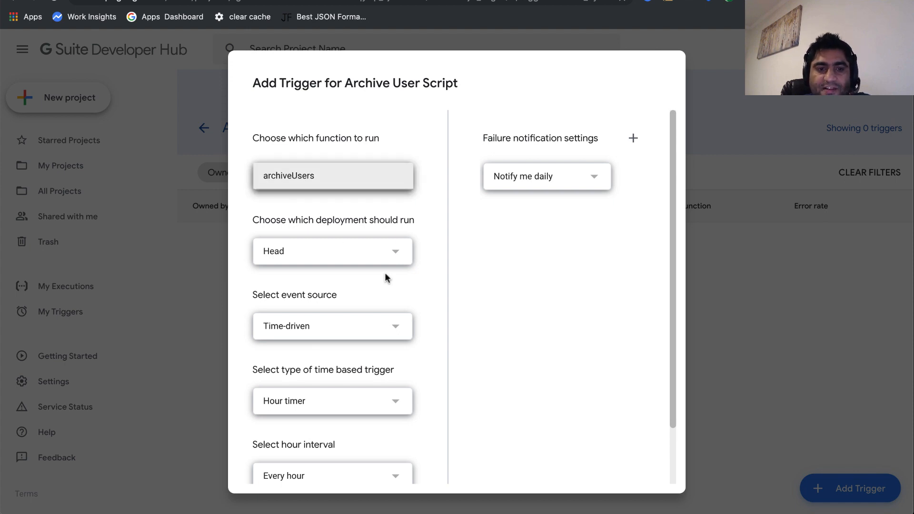
pyautogui.scroll(-3)
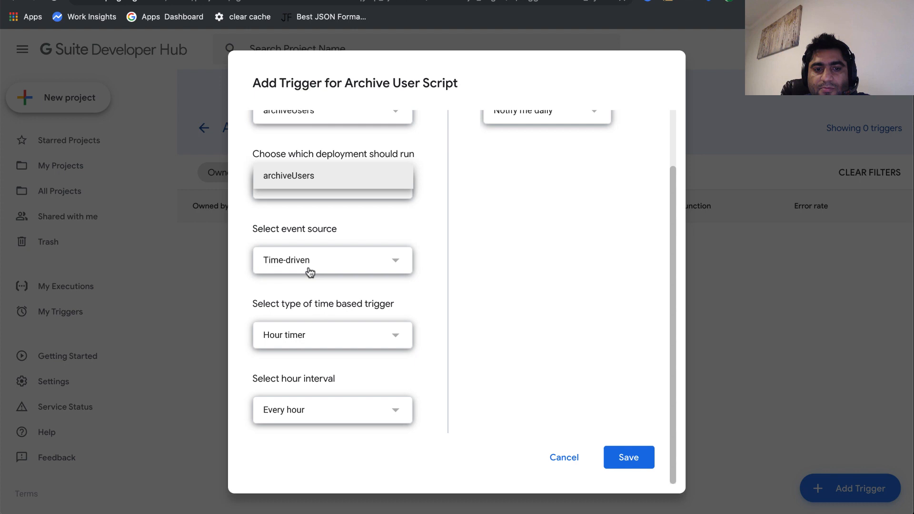
pyautogui.moveTo(396, 344)
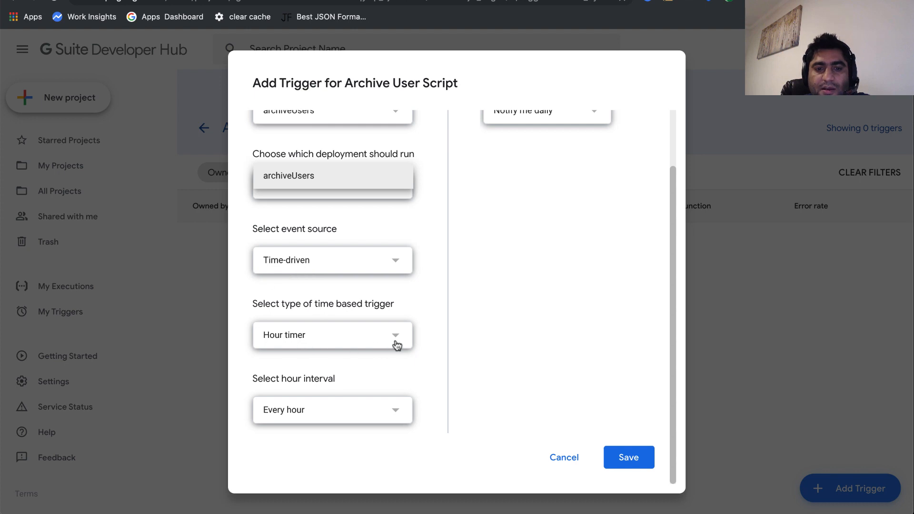
pyautogui.click(332, 334)
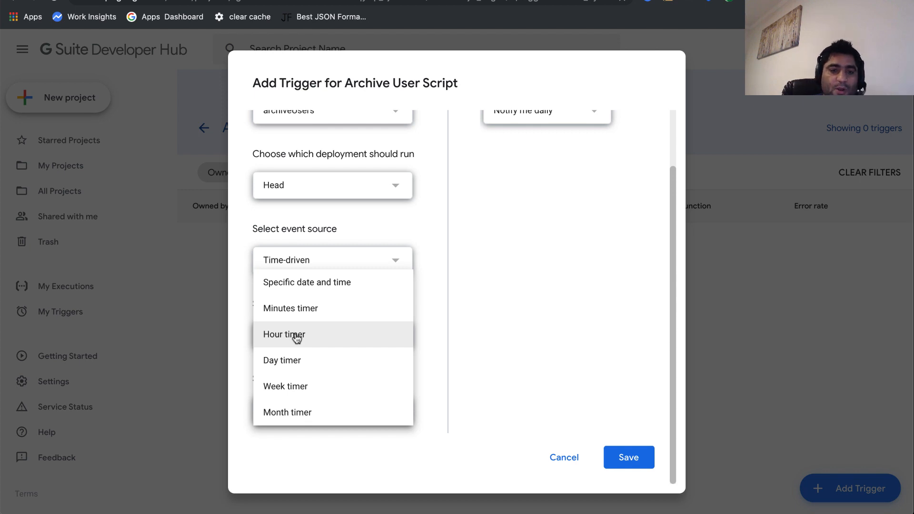
pyautogui.moveTo(285, 340)
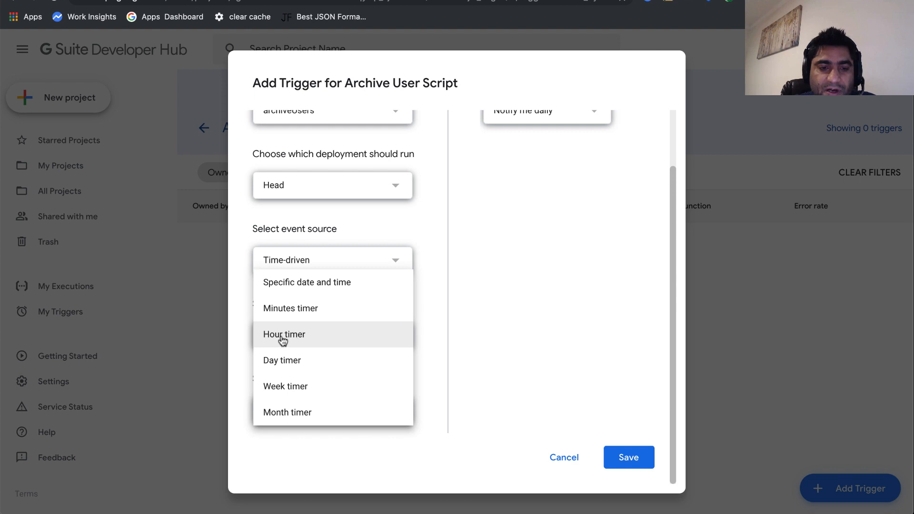
pyautogui.moveTo(285, 312)
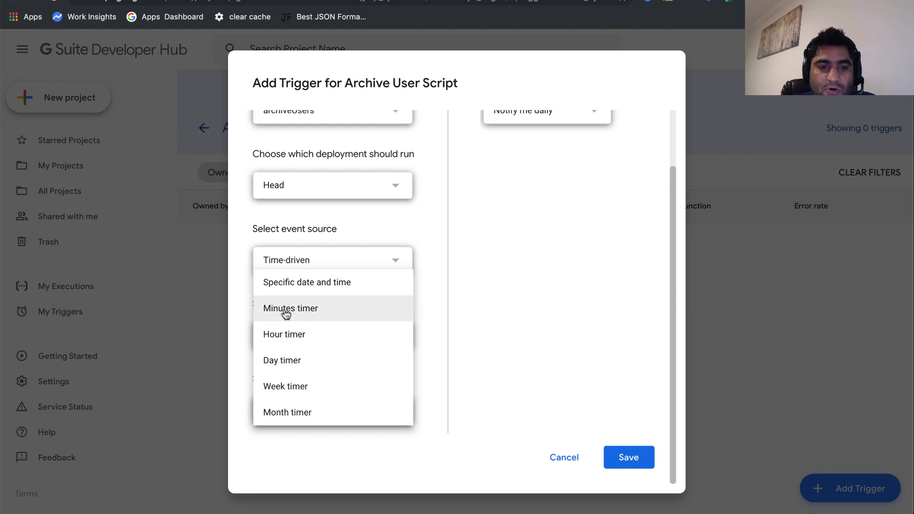
pyautogui.click(290, 307)
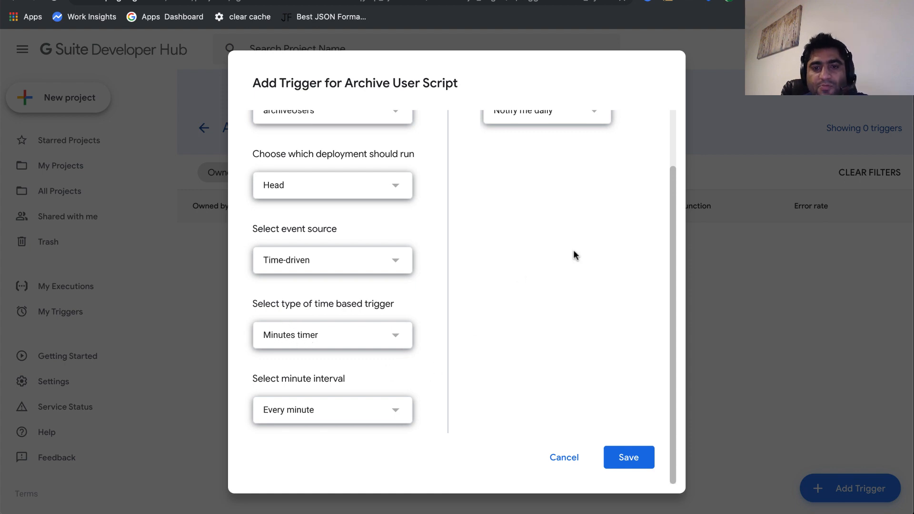
pyautogui.click(546, 111)
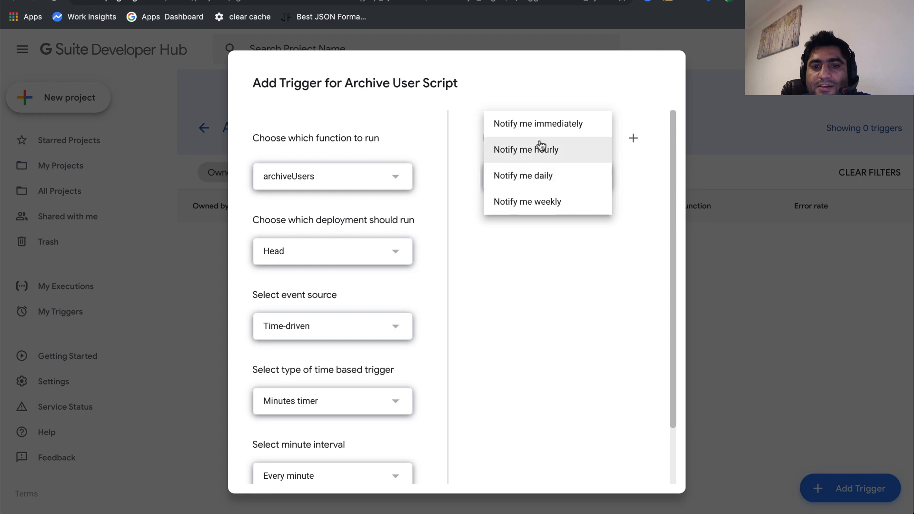
pyautogui.click(537, 123)
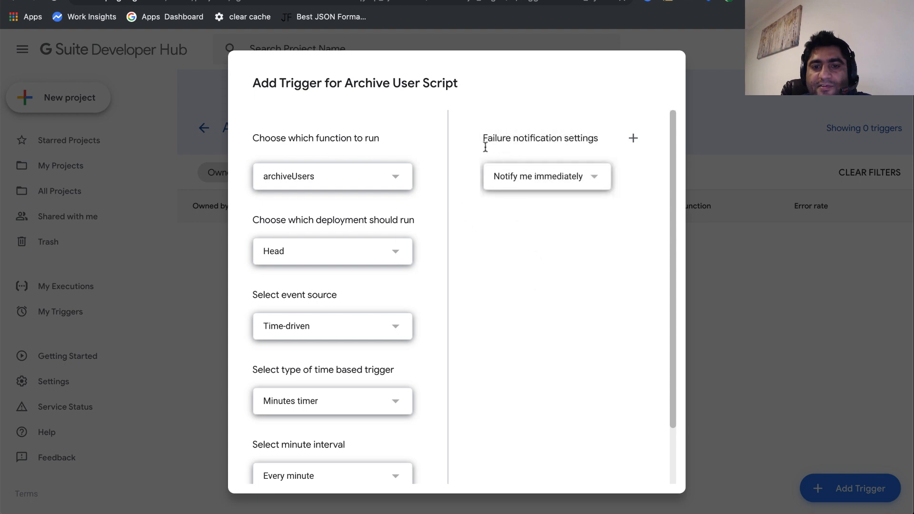
pyautogui.scroll(-3)
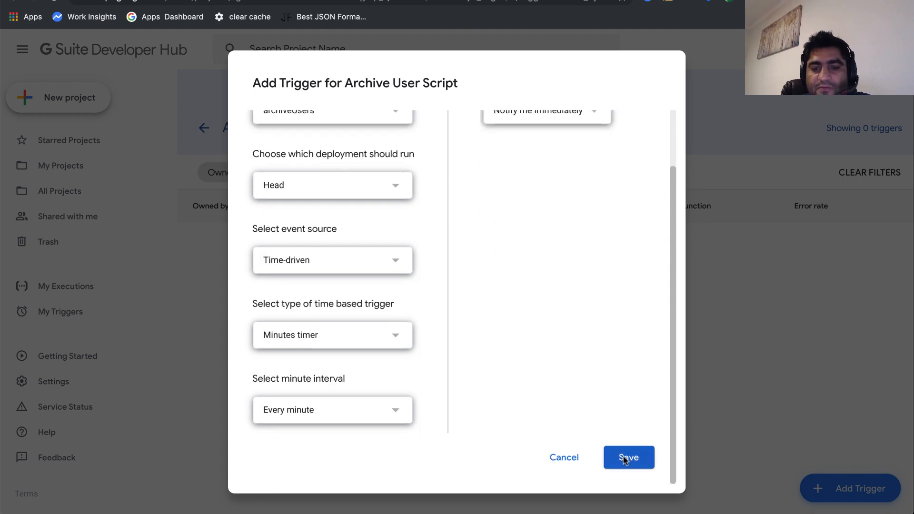
pyautogui.click(628, 457)
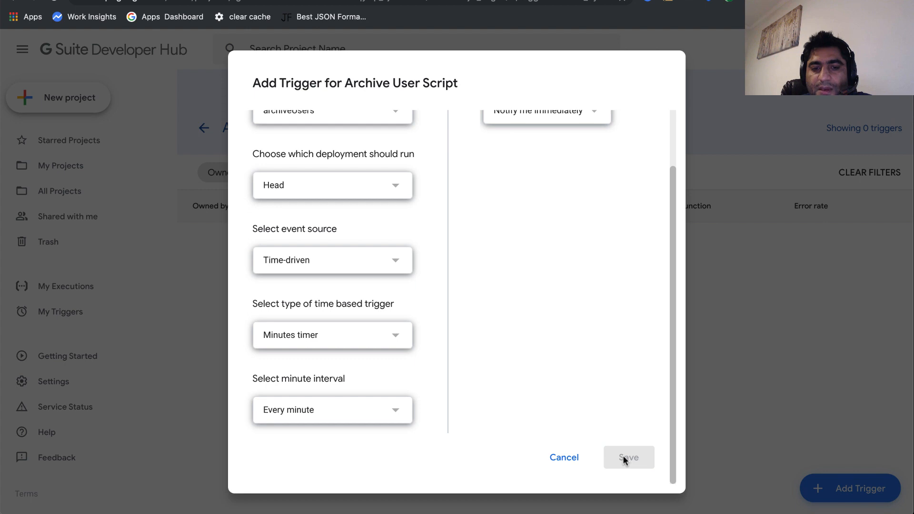
pyautogui.click(629, 457)
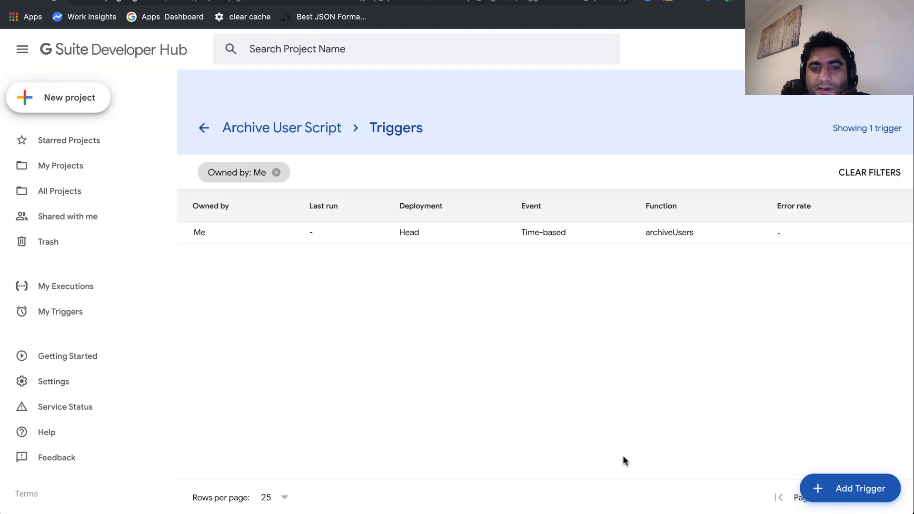
pyautogui.moveTo(416, 248)
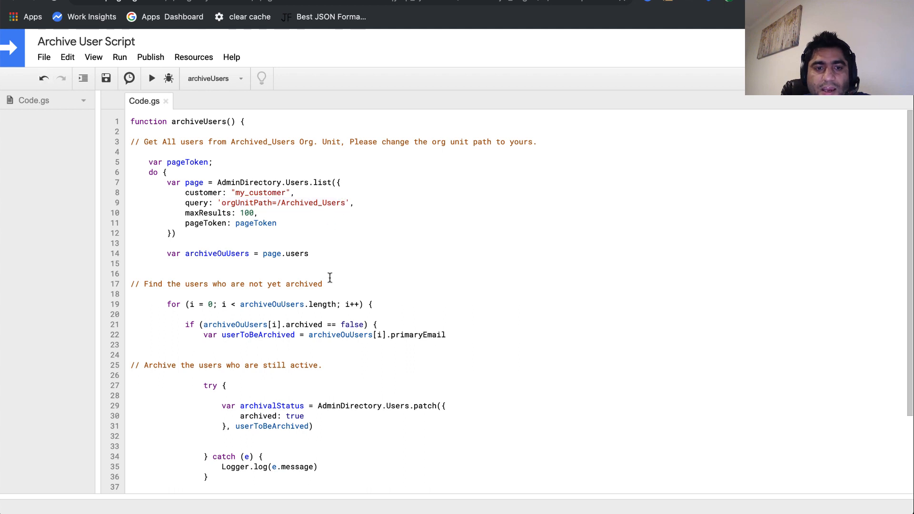
# Step: Review the archived-status check in the Code.gs archiving logic
pyautogui.scroll(-3)
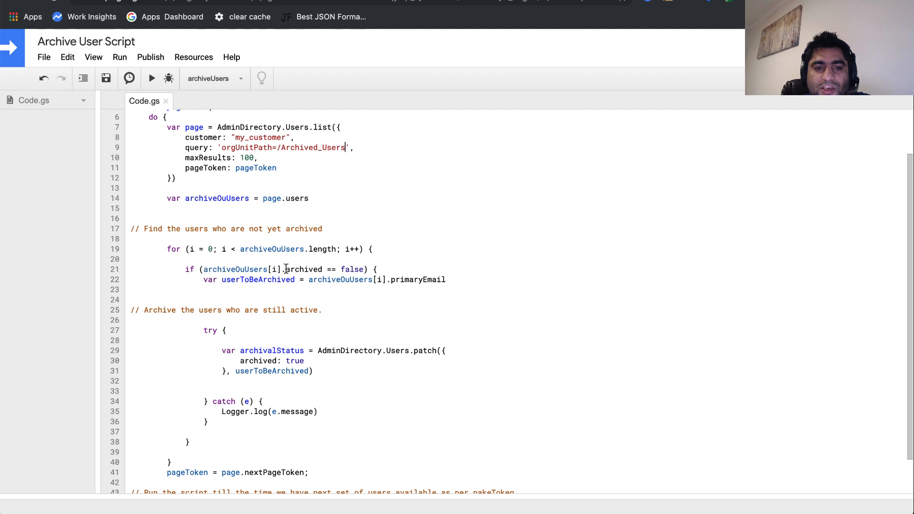
pyautogui.doubleClick(303, 269)
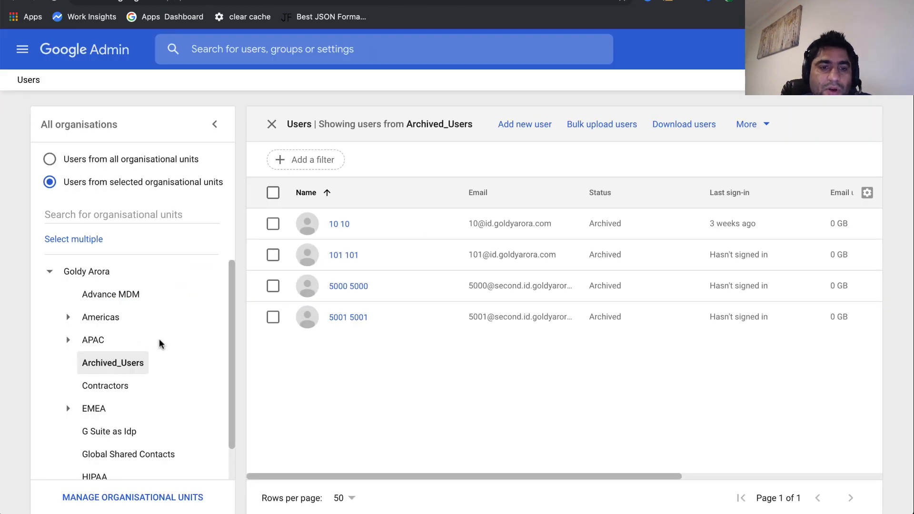
# Step: Move both Contractors users, 2 sc and Mr. Contractor, into the Archived_Users organisational unit
pyautogui.click(106, 386)
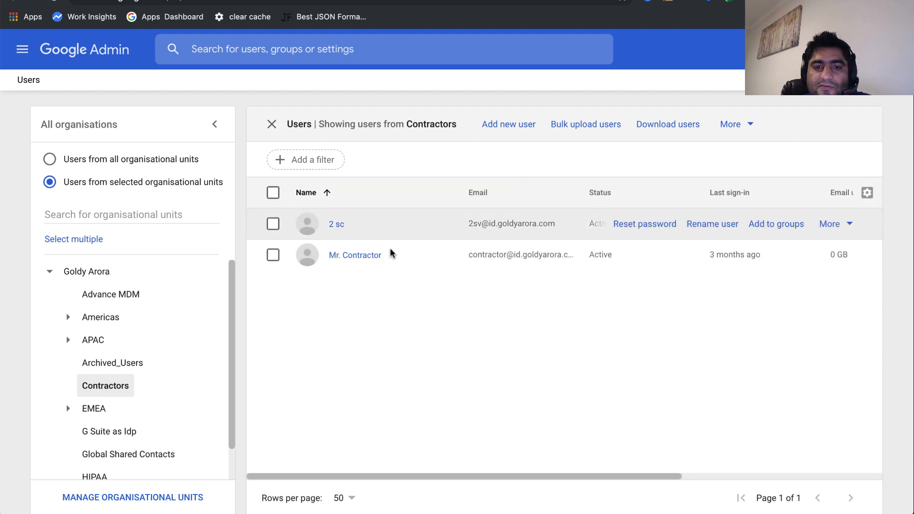
pyautogui.click(274, 192)
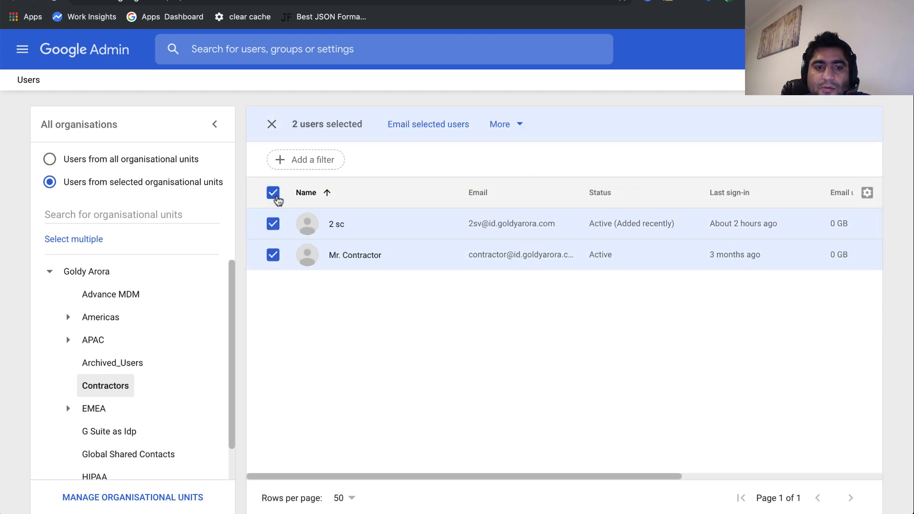
pyautogui.click(506, 124)
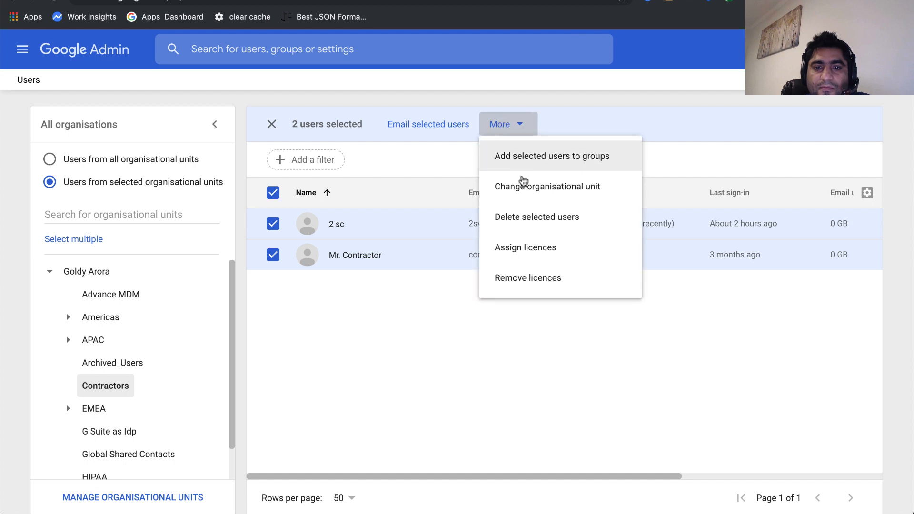
pyautogui.click(547, 186)
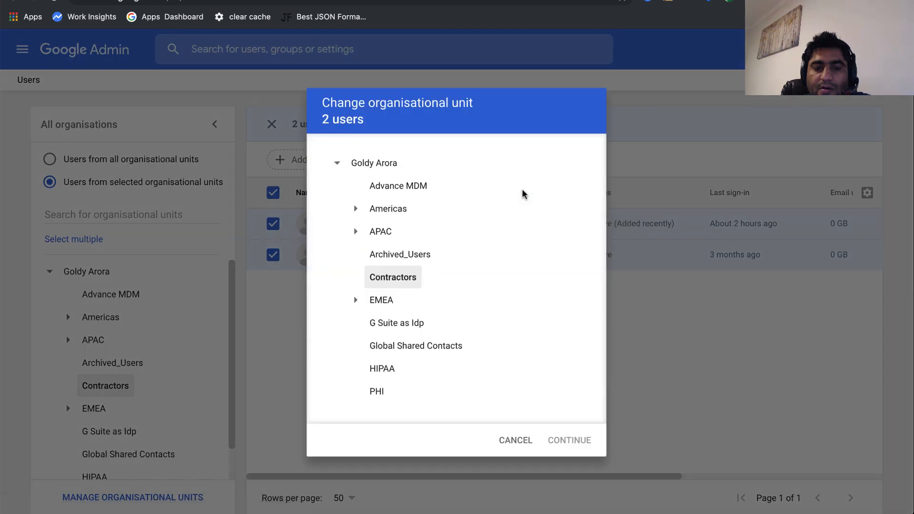
pyautogui.click(400, 254)
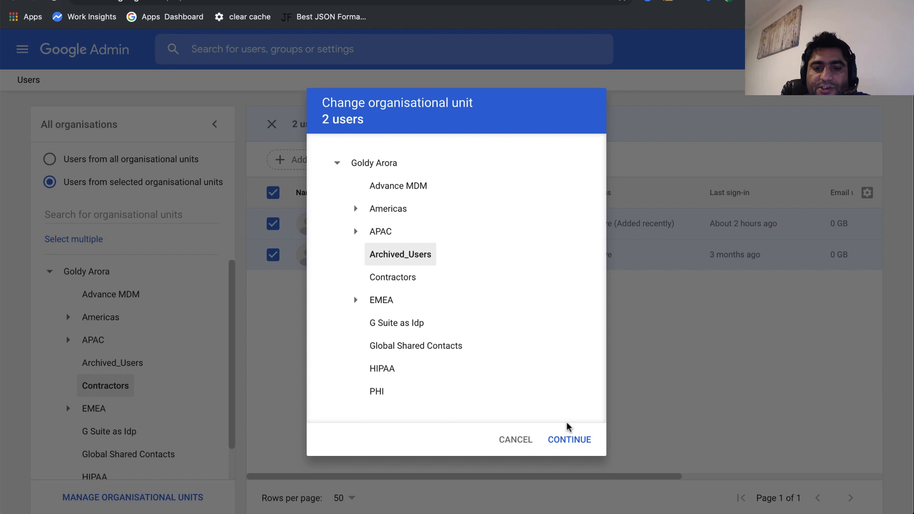
pyautogui.click(569, 440)
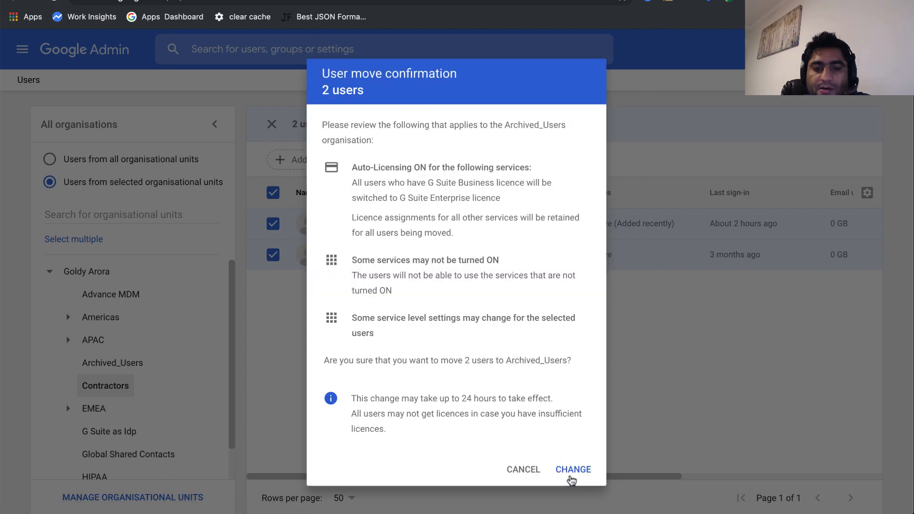
pyautogui.click(572, 470)
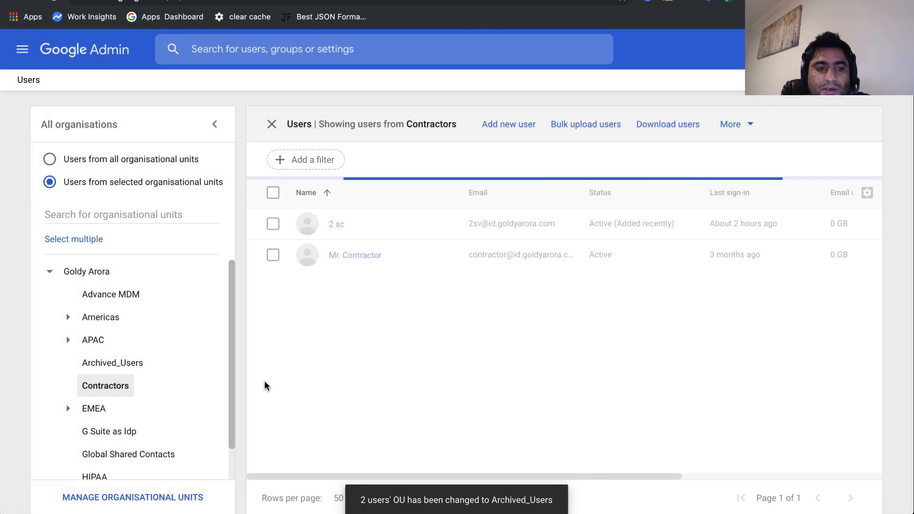
# Step: Show the Archived_Users list where both moved users still appear as Active
pyautogui.click(112, 363)
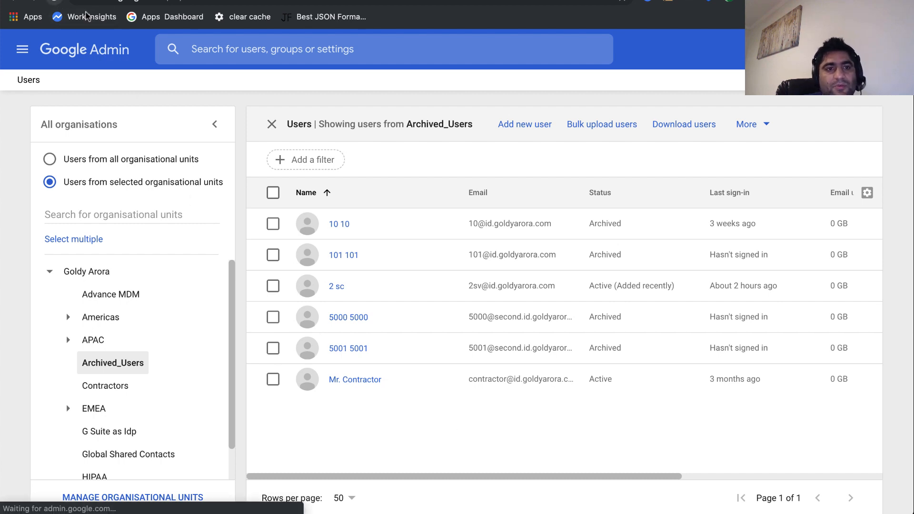
# Step: Refresh the Archived_Users list via all-units view so 2 sc shows as Archived
pyautogui.click(48, 159)
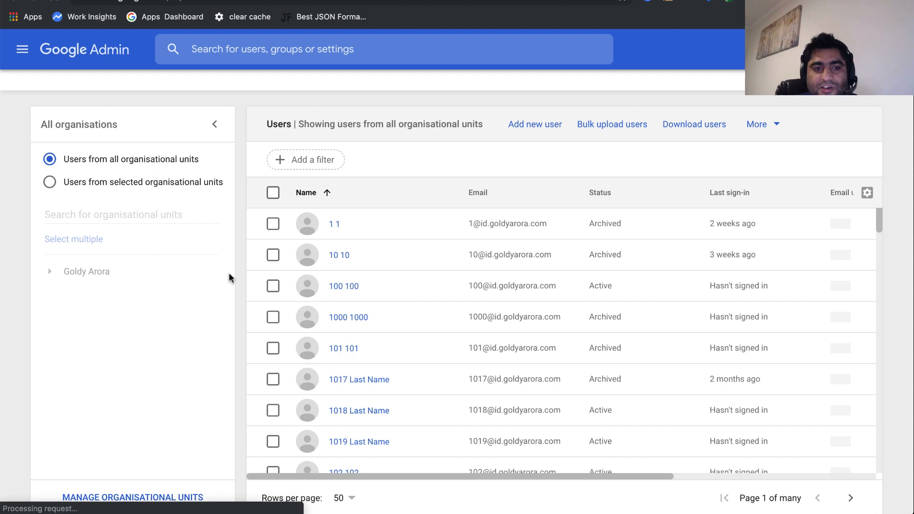
pyautogui.click(50, 272)
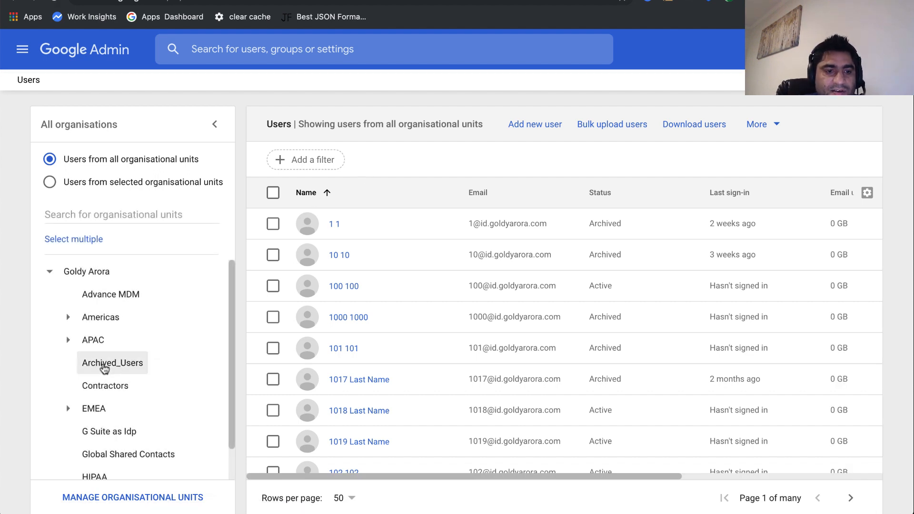
pyautogui.click(112, 363)
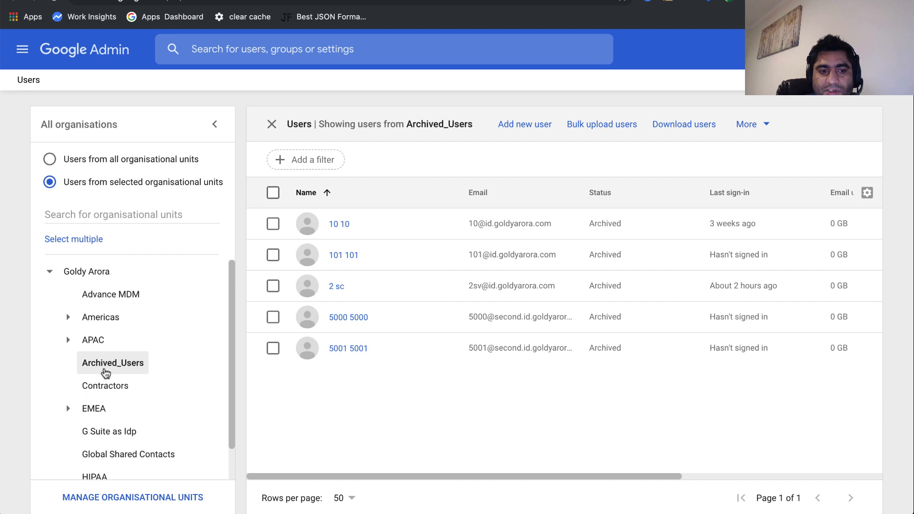
pyautogui.moveTo(342, 379)
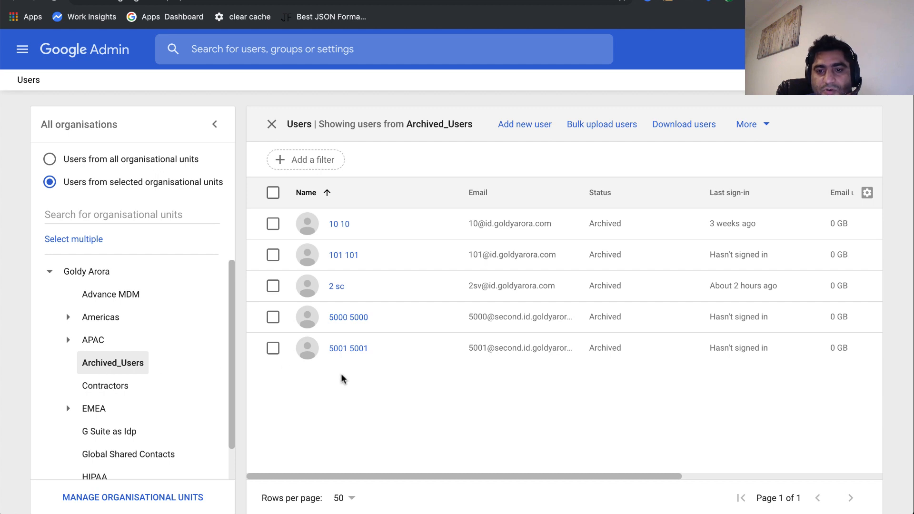